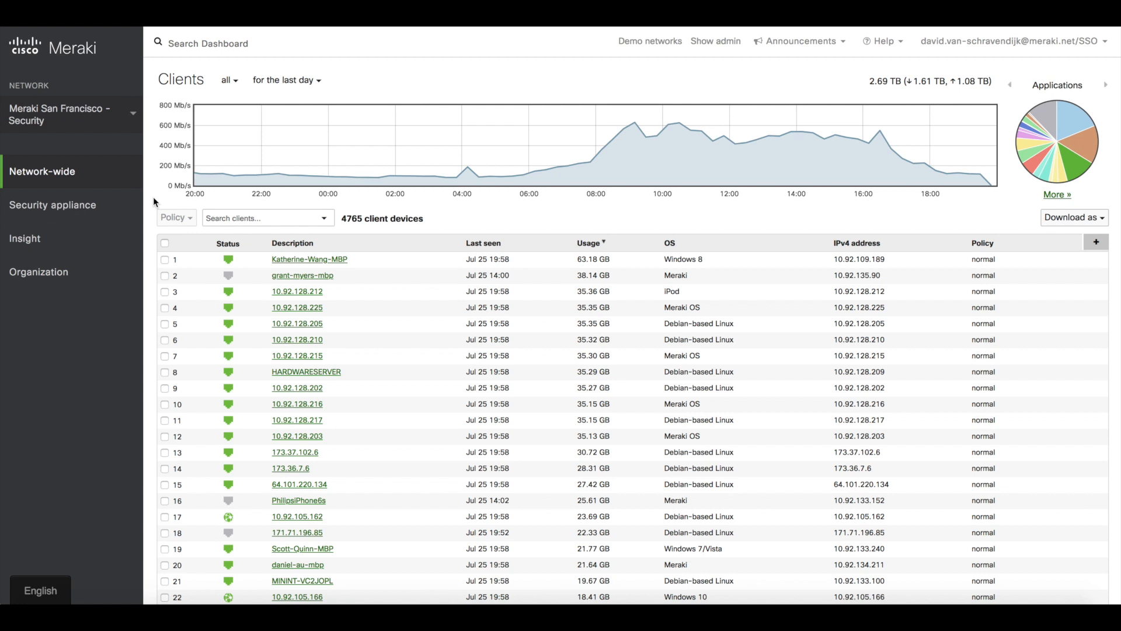
{"action": "mouse_move", "coordinate": [52, 205]}
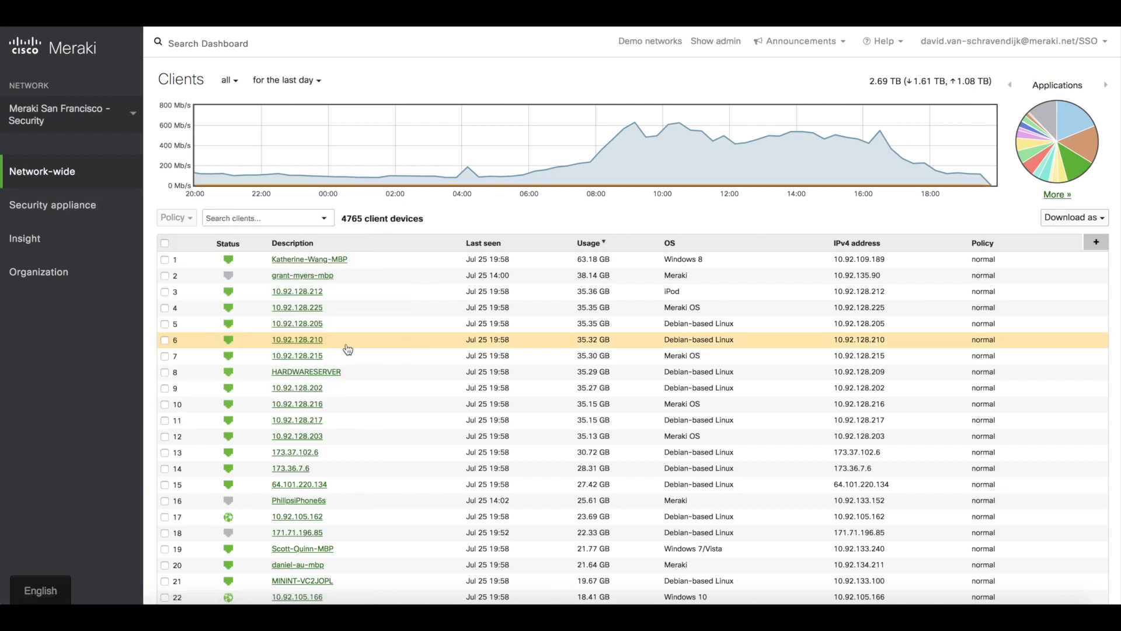
- Reach Security appliance > Threat protection and set Advanced Malware Protection mode to Disabled
{"action": "left_click", "coordinate": [52, 205]}
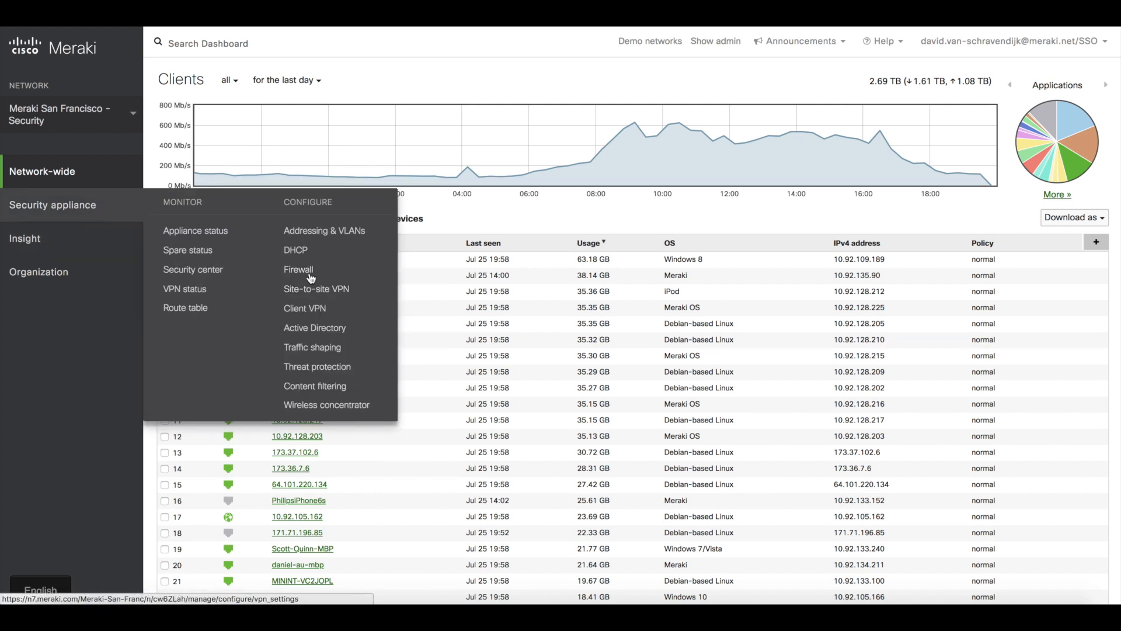
{"action": "mouse_move", "coordinate": [317, 366]}
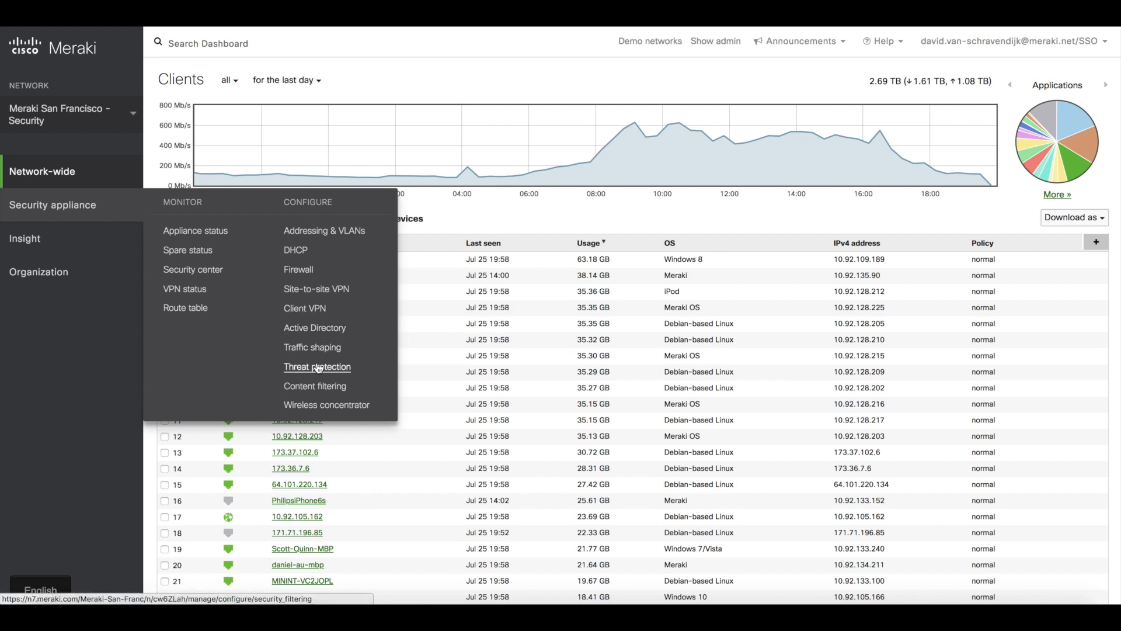
{"action": "left_click", "coordinate": [317, 366]}
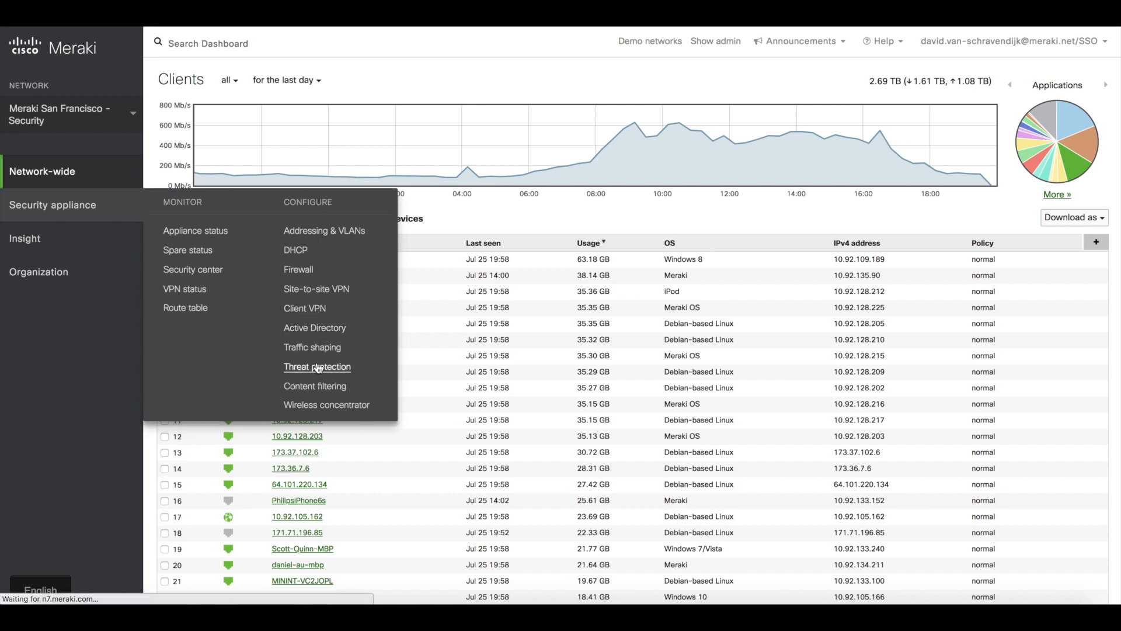
{"action": "left_click", "coordinate": [317, 366]}
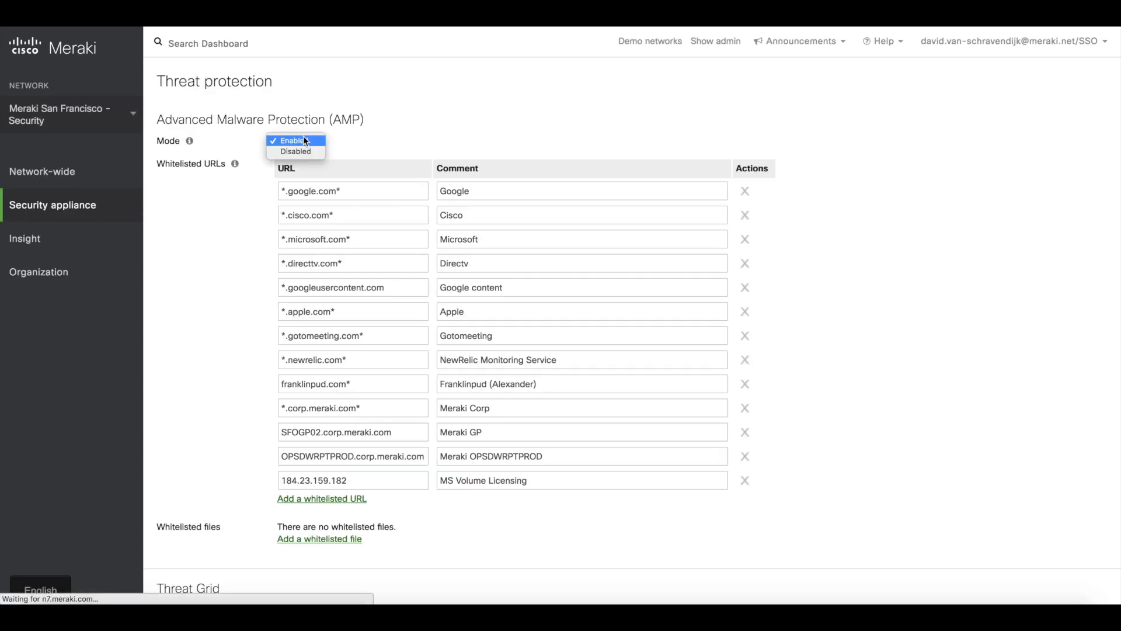
{"action": "left_click", "coordinate": [294, 150]}
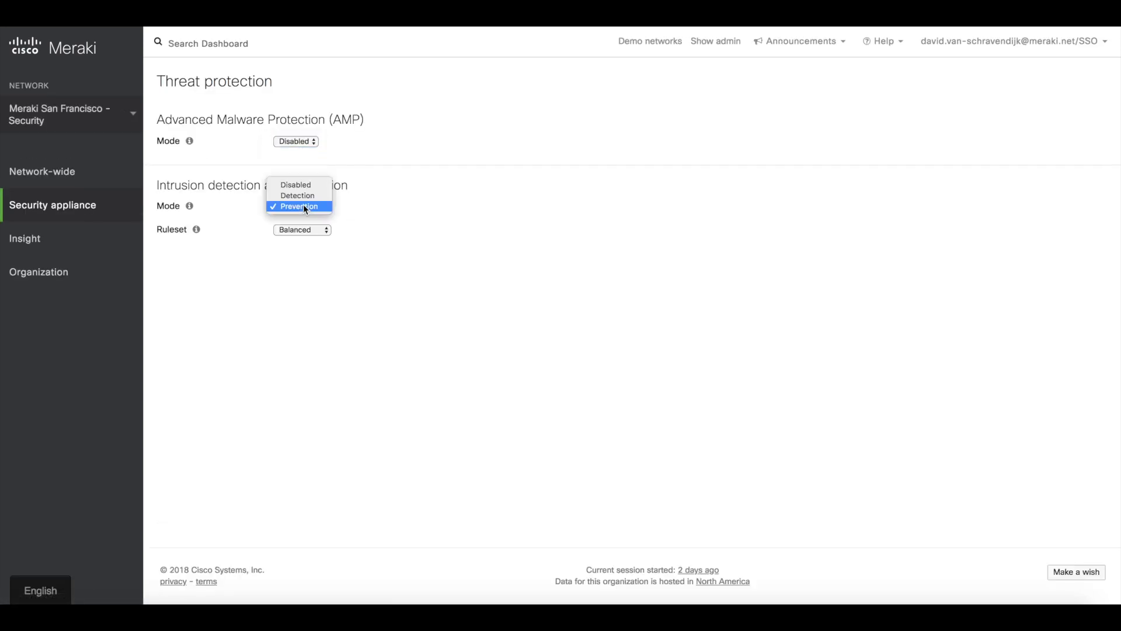
- Set Intrusion detection and prevention mode to Disabled
{"action": "left_click", "coordinate": [295, 184]}
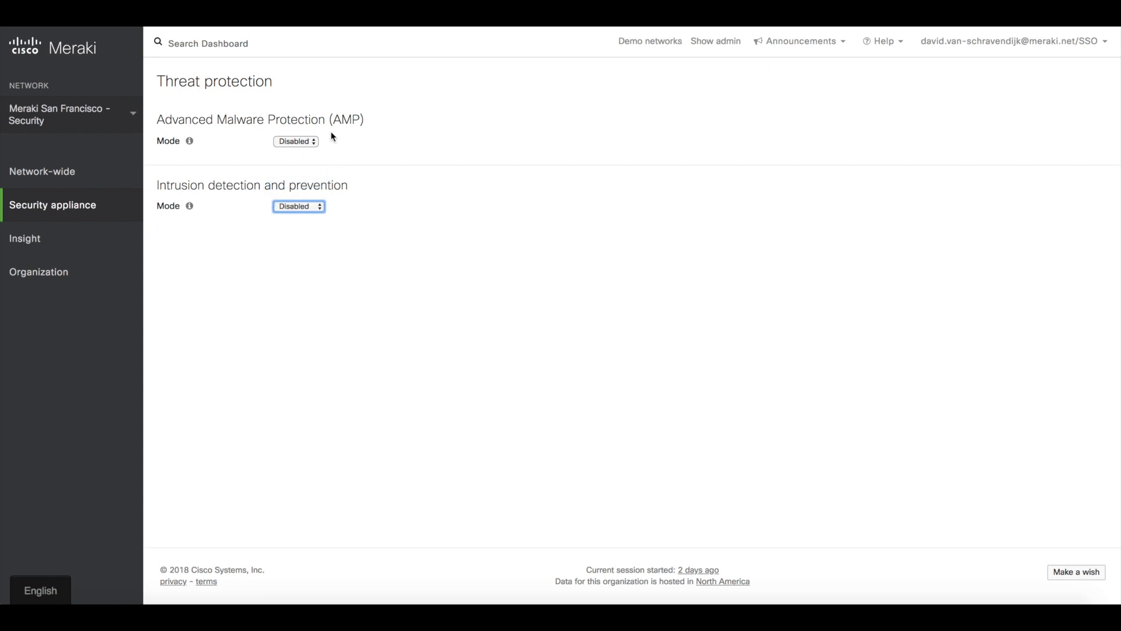
{"action": "mouse_move", "coordinate": [257, 163]}
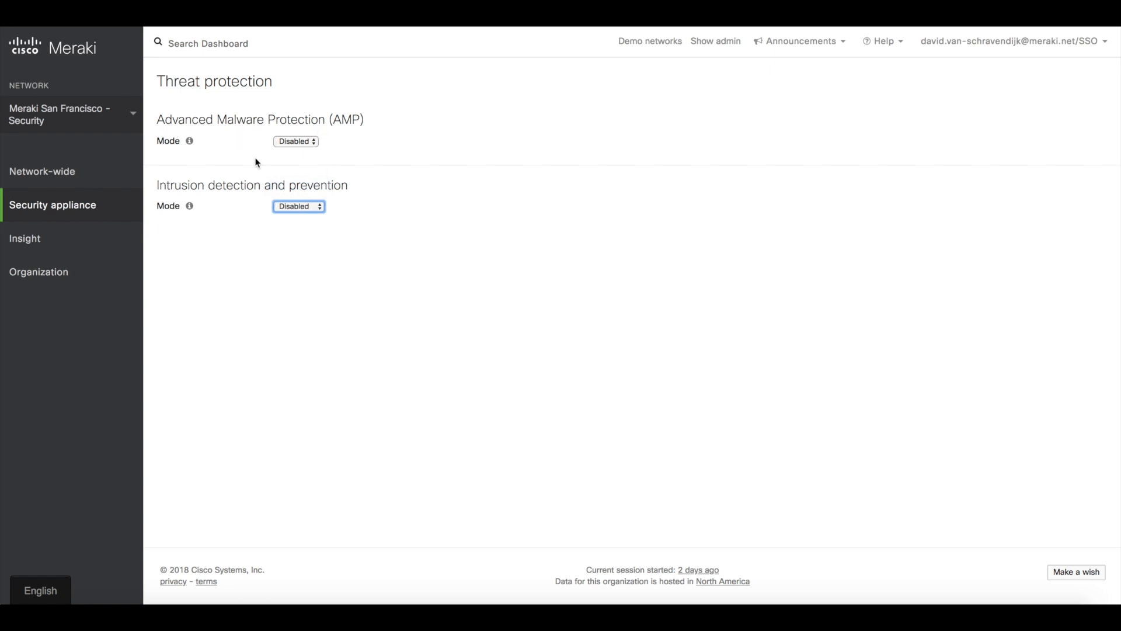
{"action": "mouse_move", "coordinate": [209, 135]}
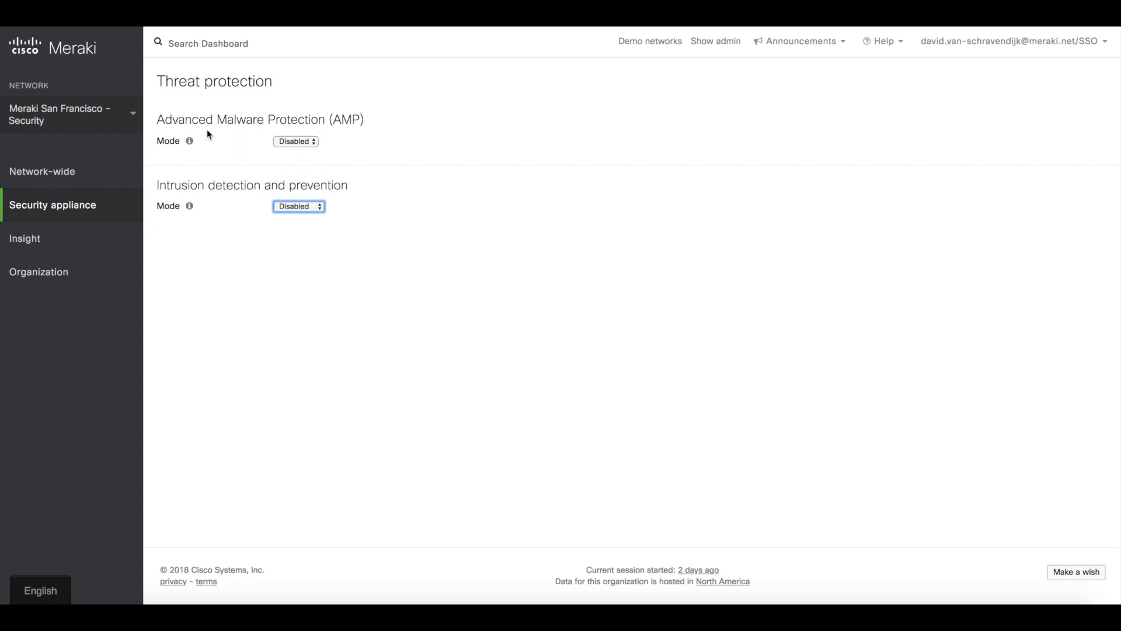
{"action": "mouse_move", "coordinate": [315, 135]}
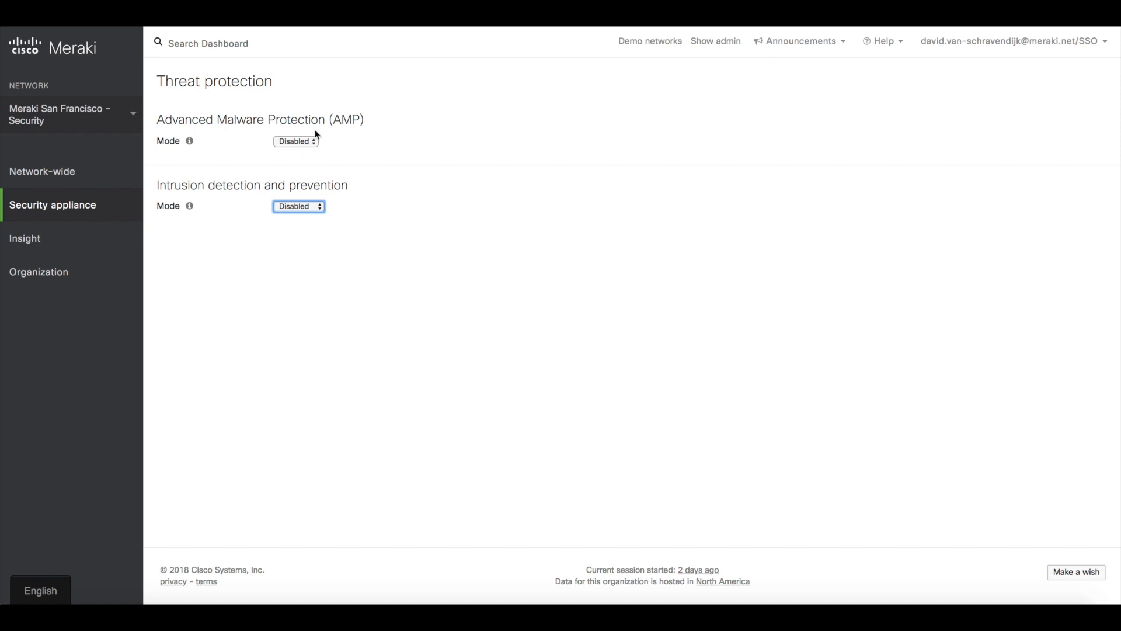
{"action": "mouse_move", "coordinate": [181, 186]}
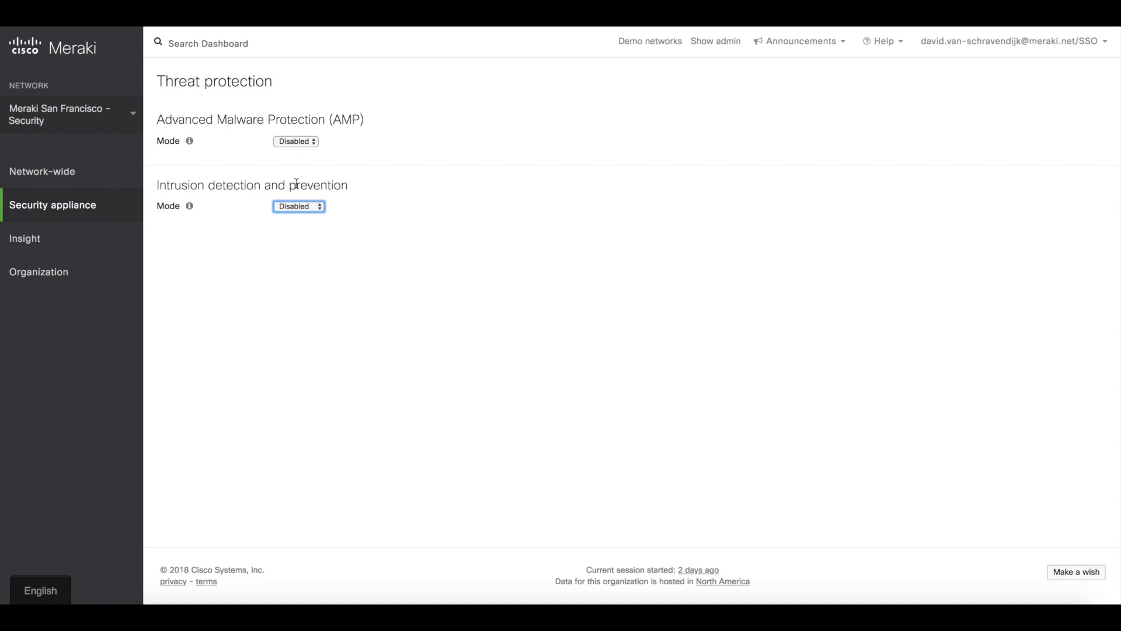
- Set AMP mode to Enabled, revealing whitelisted URLs and Threat Grid settings
{"action": "left_click", "coordinate": [295, 141]}
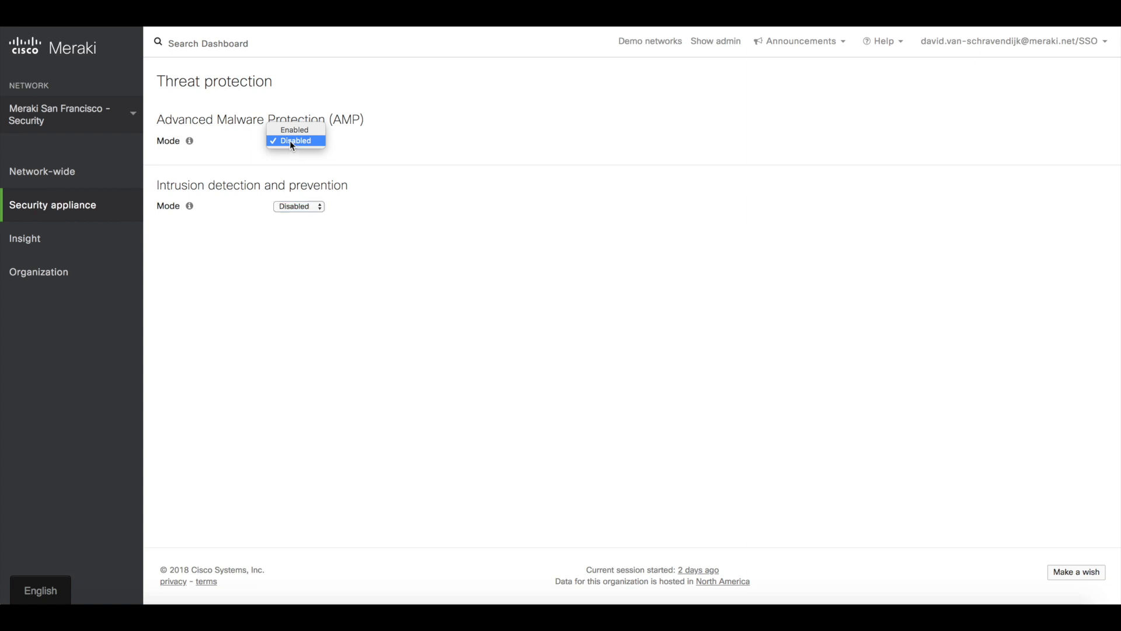
{"action": "left_click", "coordinate": [294, 130]}
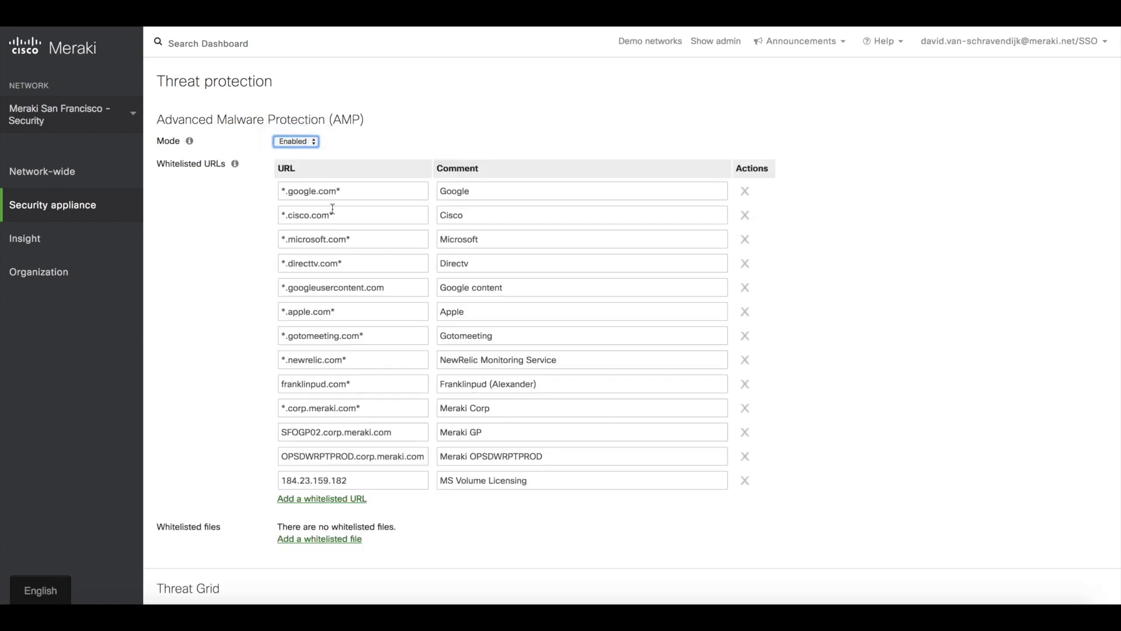
{"action": "mouse_move", "coordinate": [282, 187]}
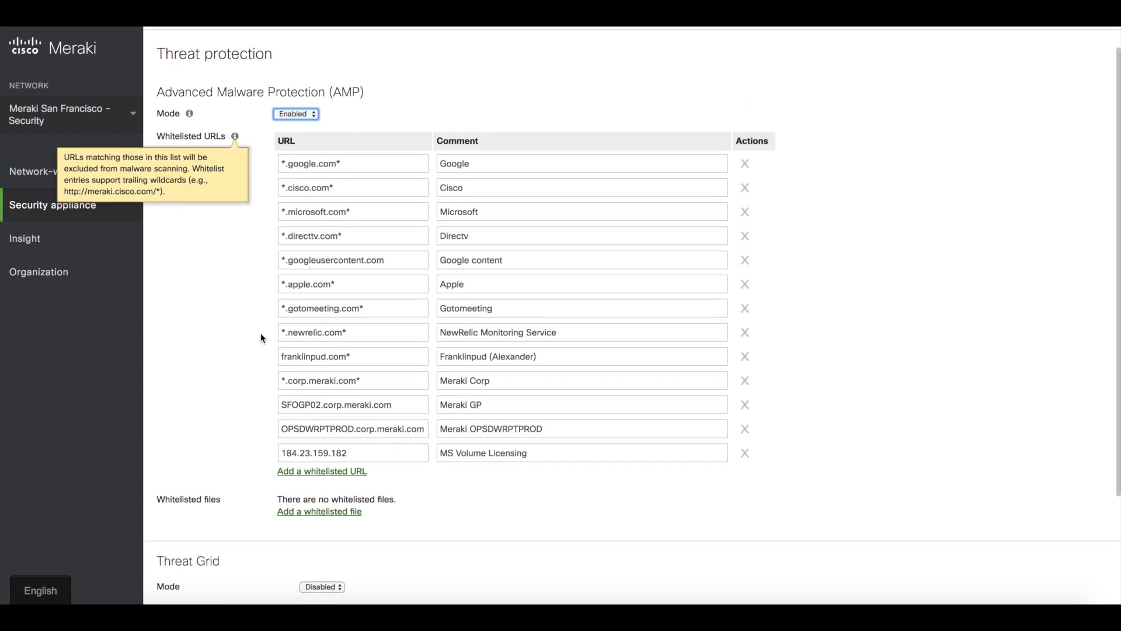
{"action": "scroll", "scroll_direction": "down", "scroll_amount": 3}
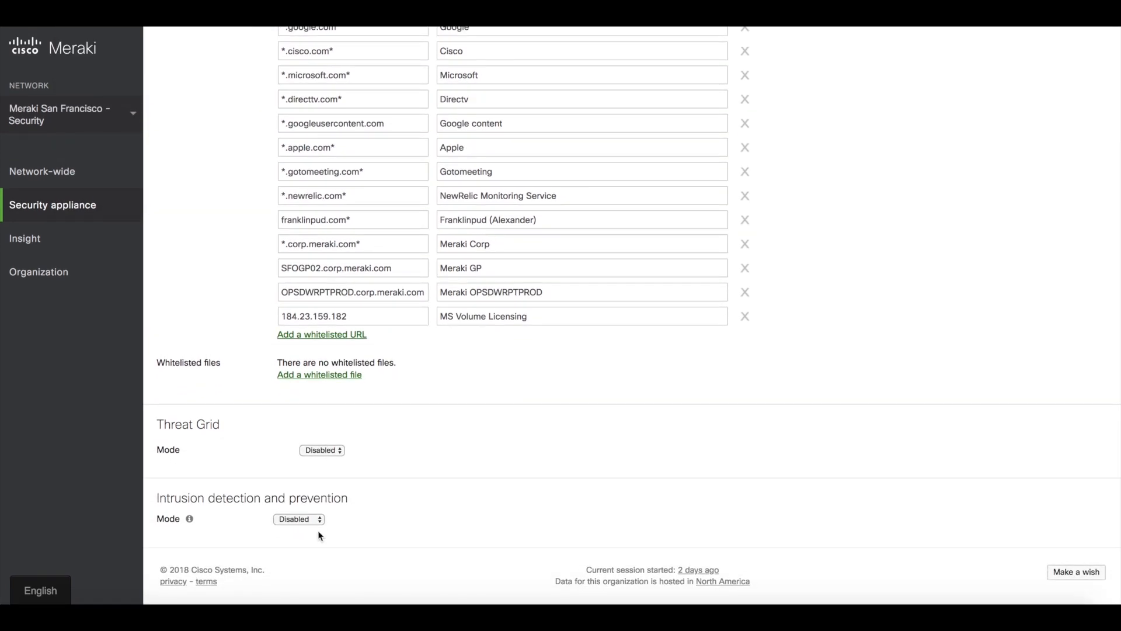
- Set intrusion detection to Prevention mode and keep the Balanced ruleset
{"action": "left_click", "coordinate": [299, 518]}
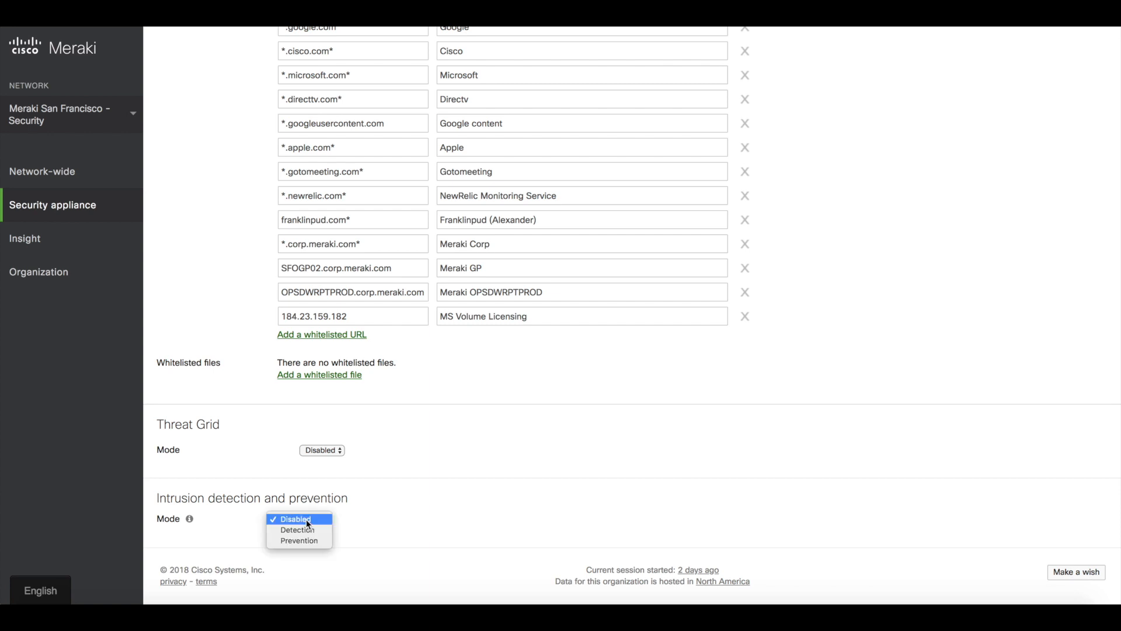
{"action": "mouse_move", "coordinate": [299, 540]}
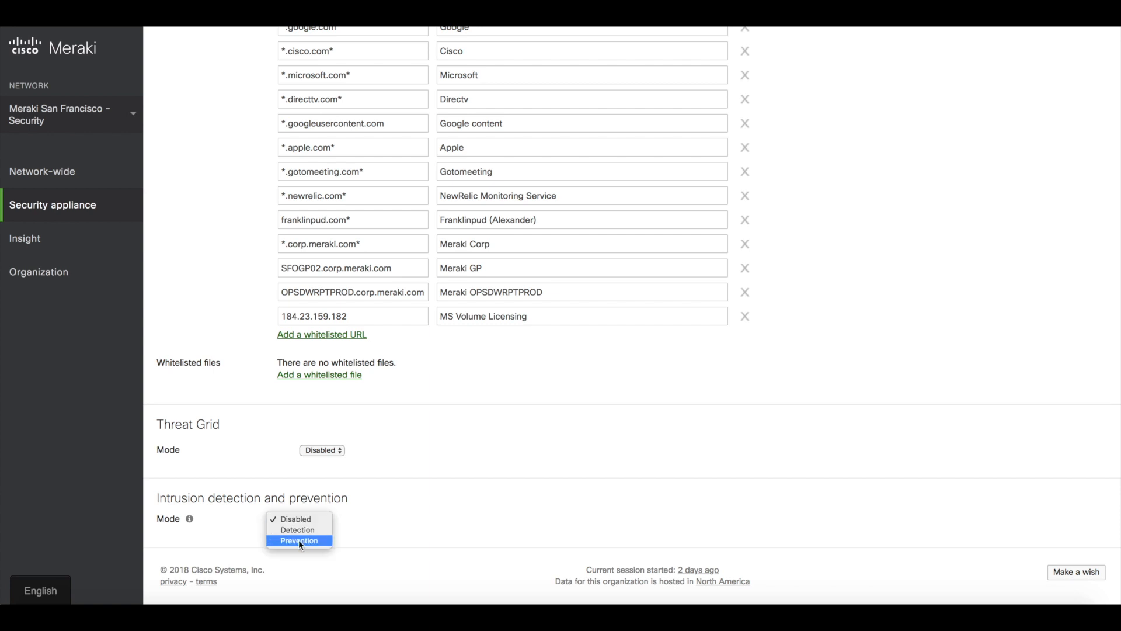
{"action": "left_click", "coordinate": [299, 541]}
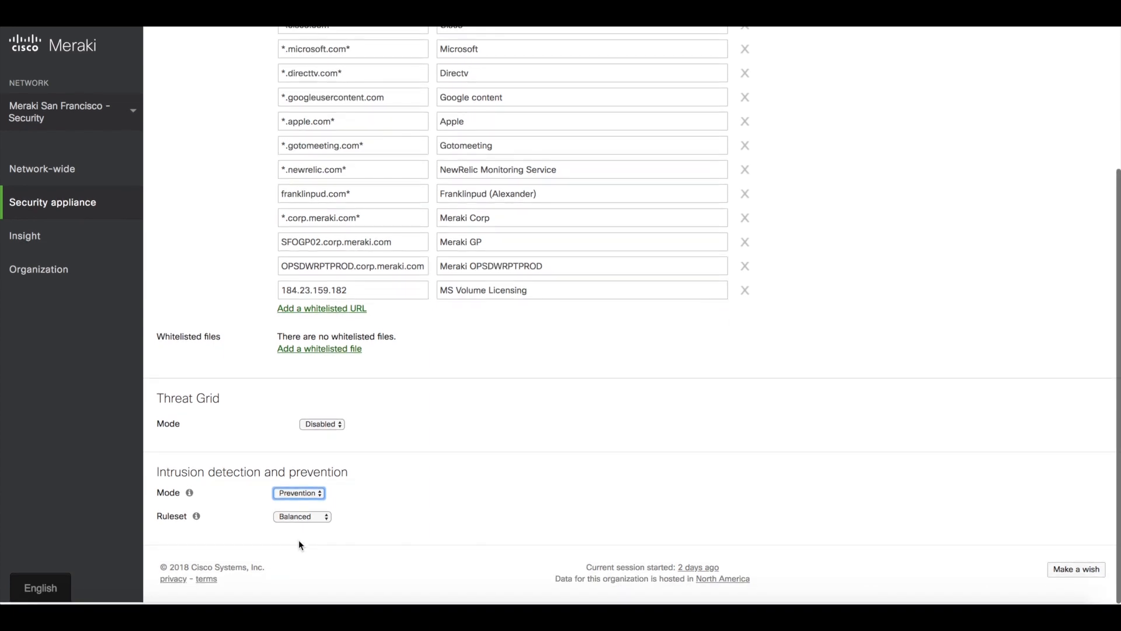
{"action": "left_click", "coordinate": [301, 516]}
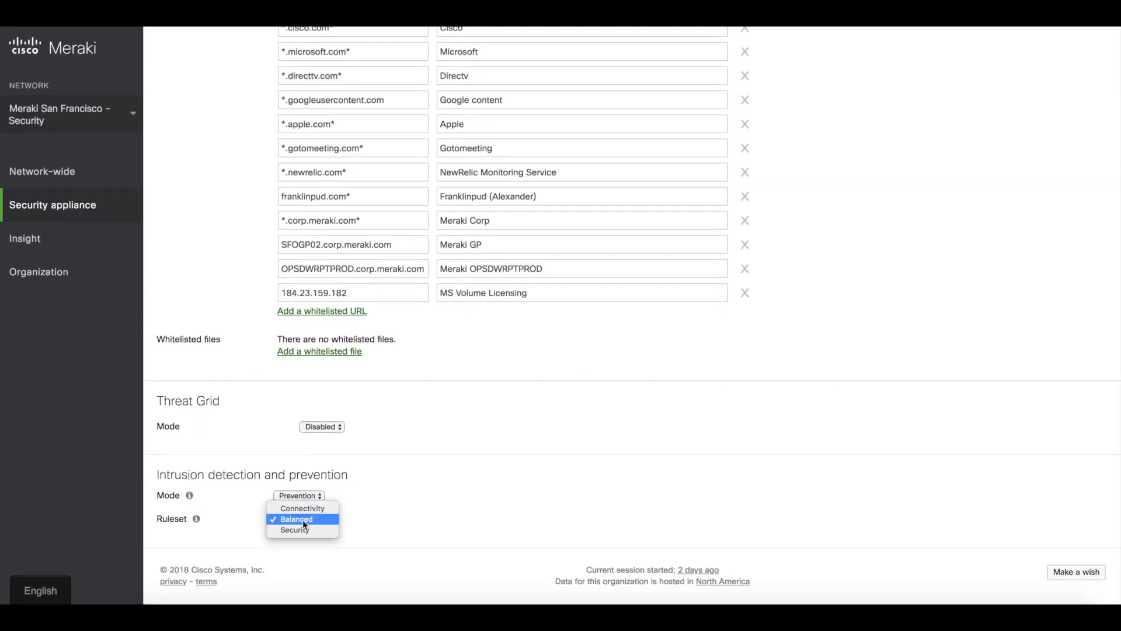
{"action": "mouse_move", "coordinate": [302, 508]}
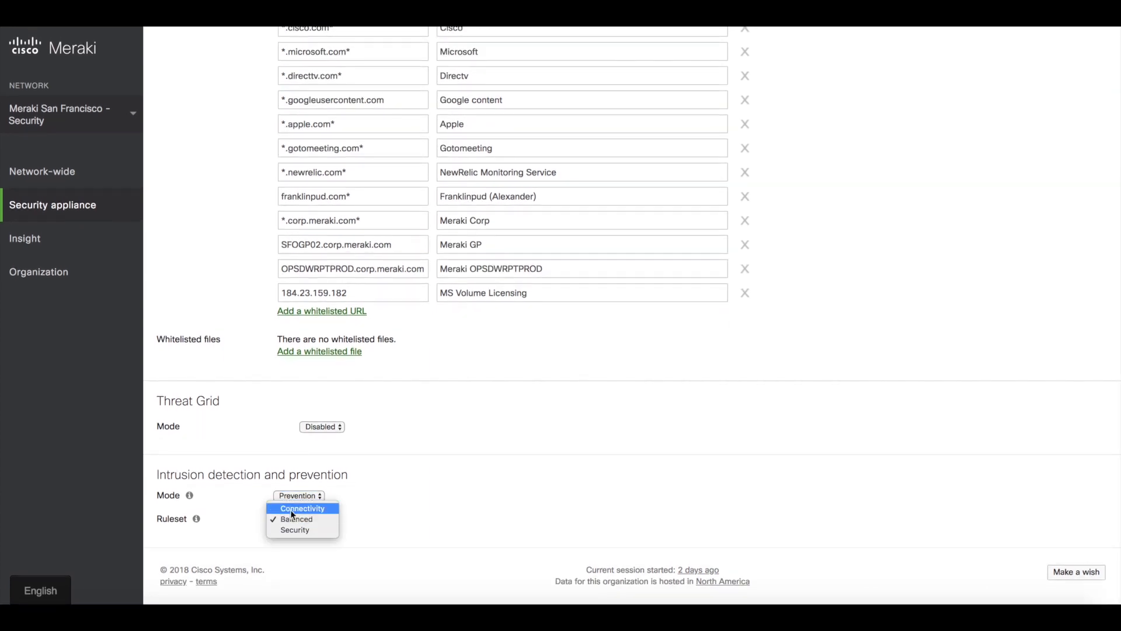
{"action": "mouse_move", "coordinate": [245, 527]}
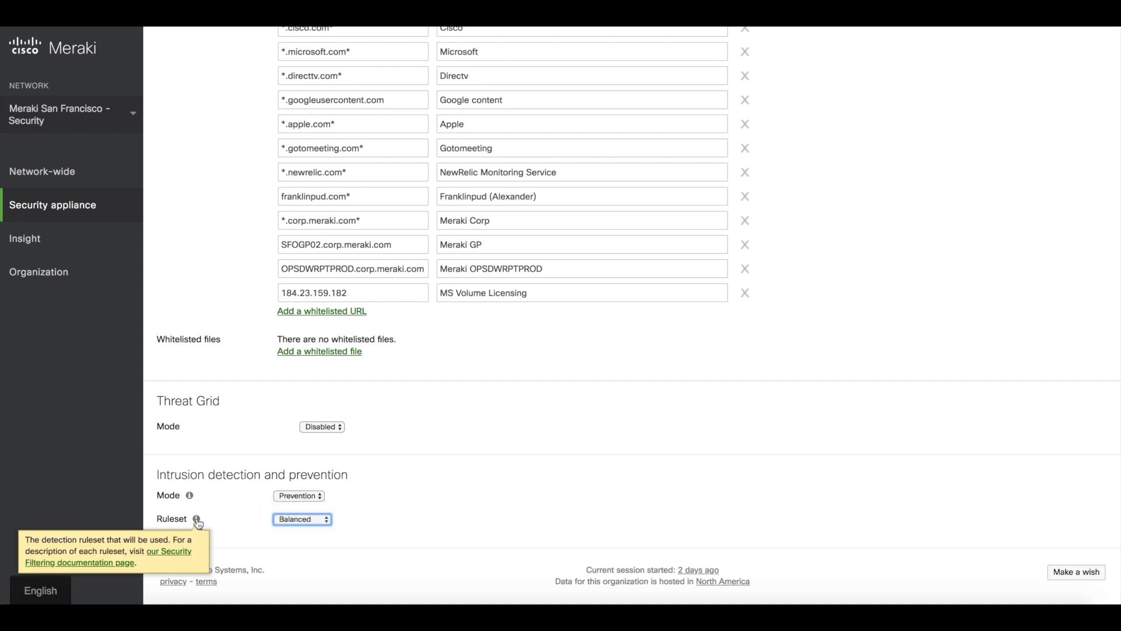
{"action": "scroll", "scroll_direction": "up", "scroll_amount": 3}
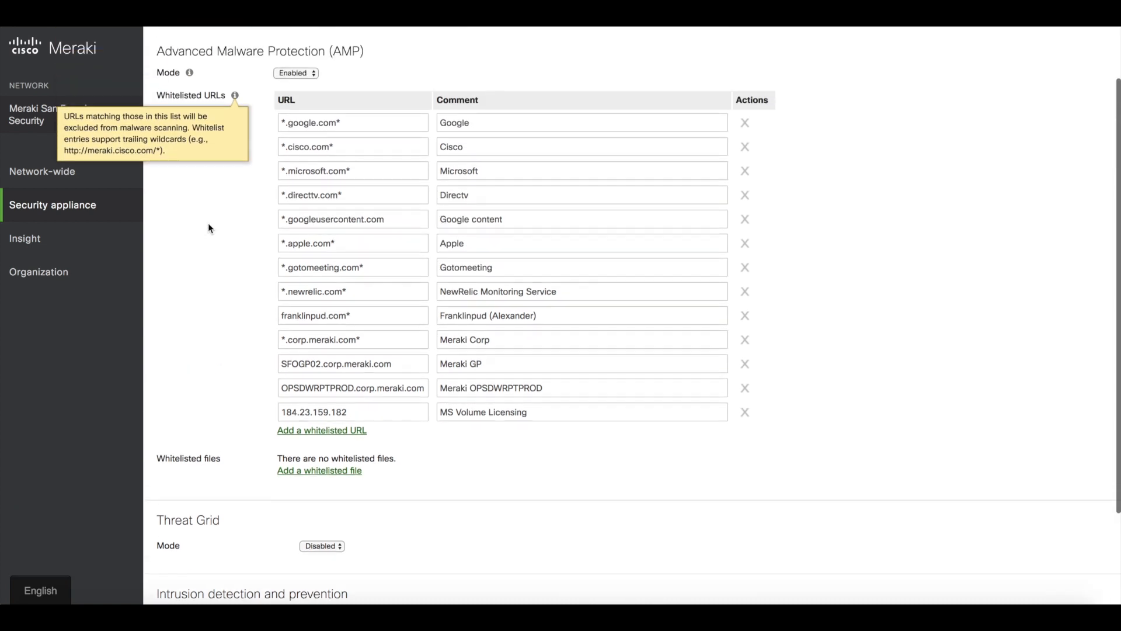
{"action": "scroll", "scroll_direction": "up", "scroll_amount": 3}
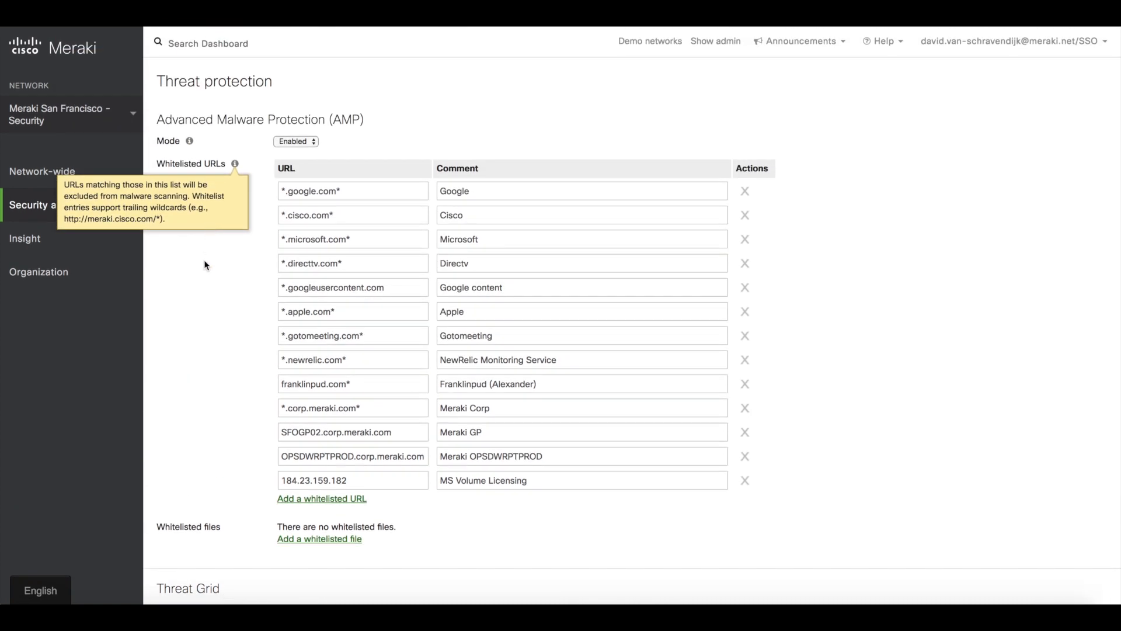
{"action": "mouse_move", "coordinate": [178, 165]}
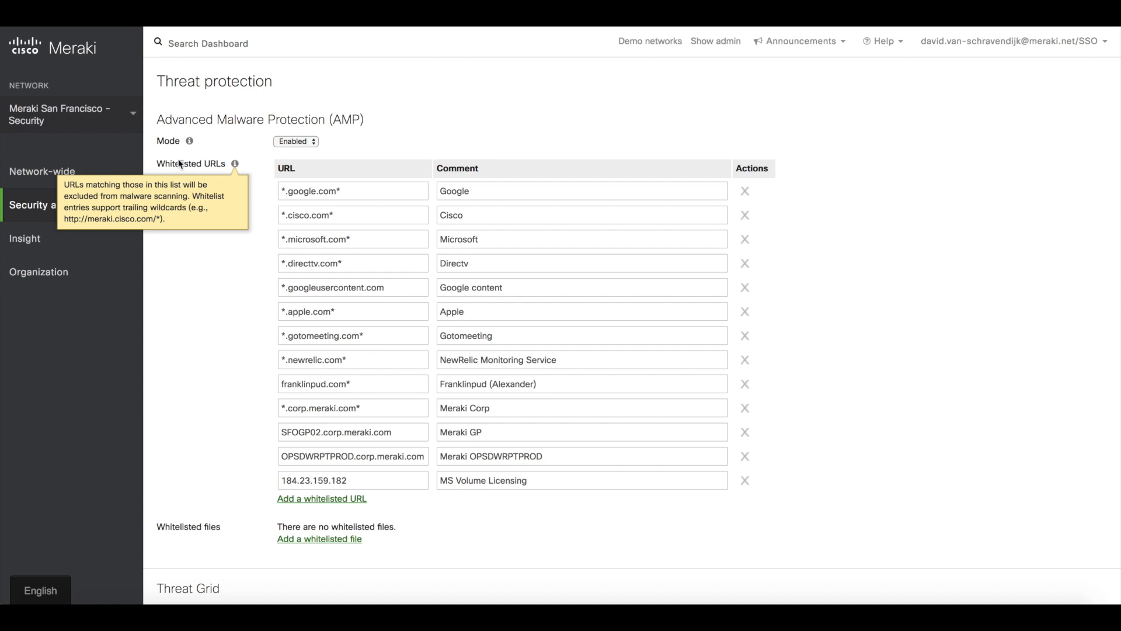
- Go to the Security Center summary showing last month's 1160 events over time
{"action": "left_click", "coordinate": [52, 204]}
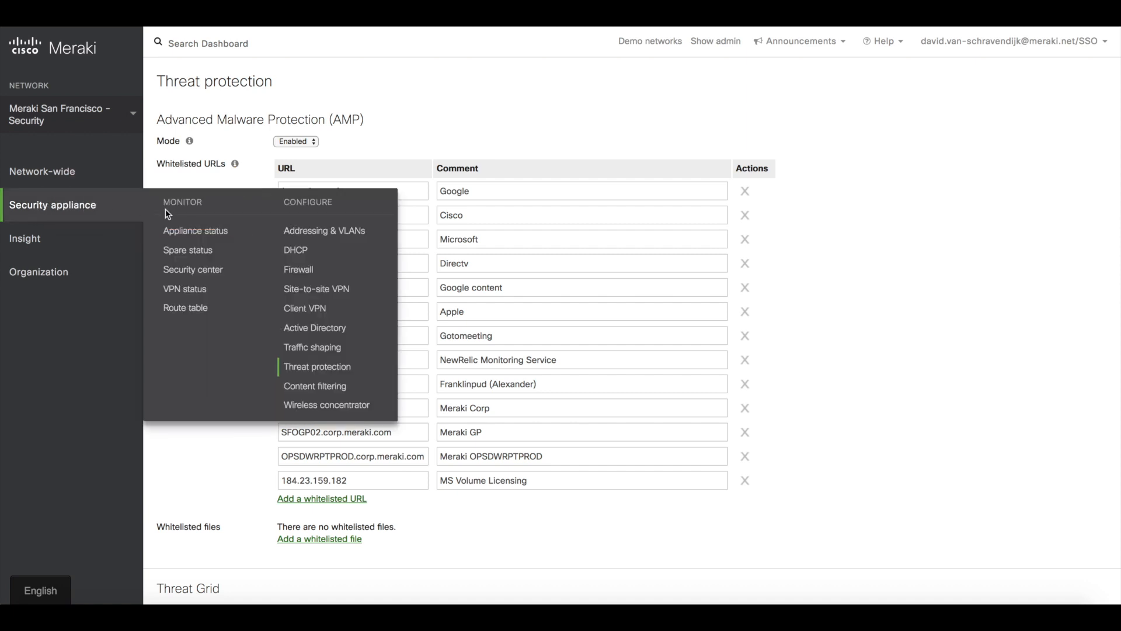
{"action": "mouse_move", "coordinate": [192, 270]}
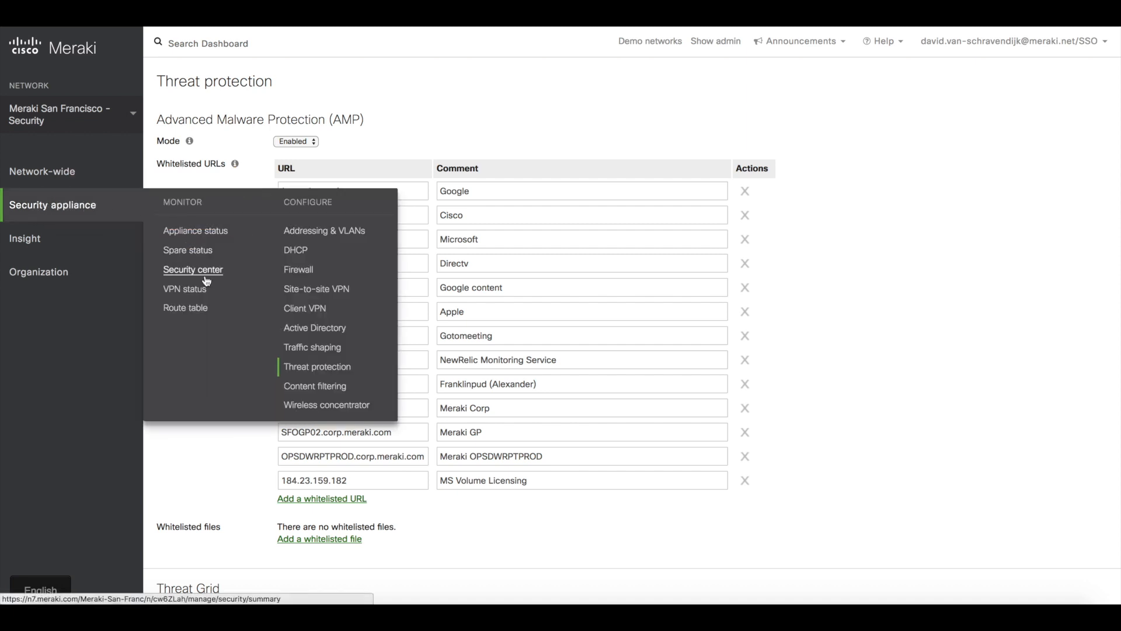
{"action": "mouse_move", "coordinate": [204, 276]}
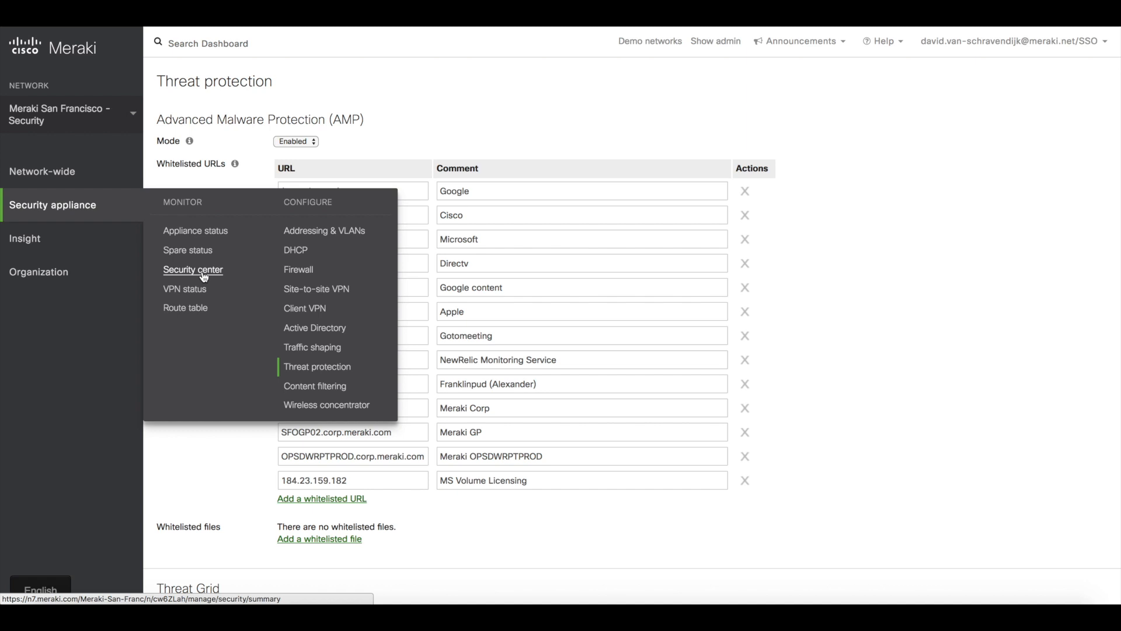
{"action": "left_click", "coordinate": [192, 270]}
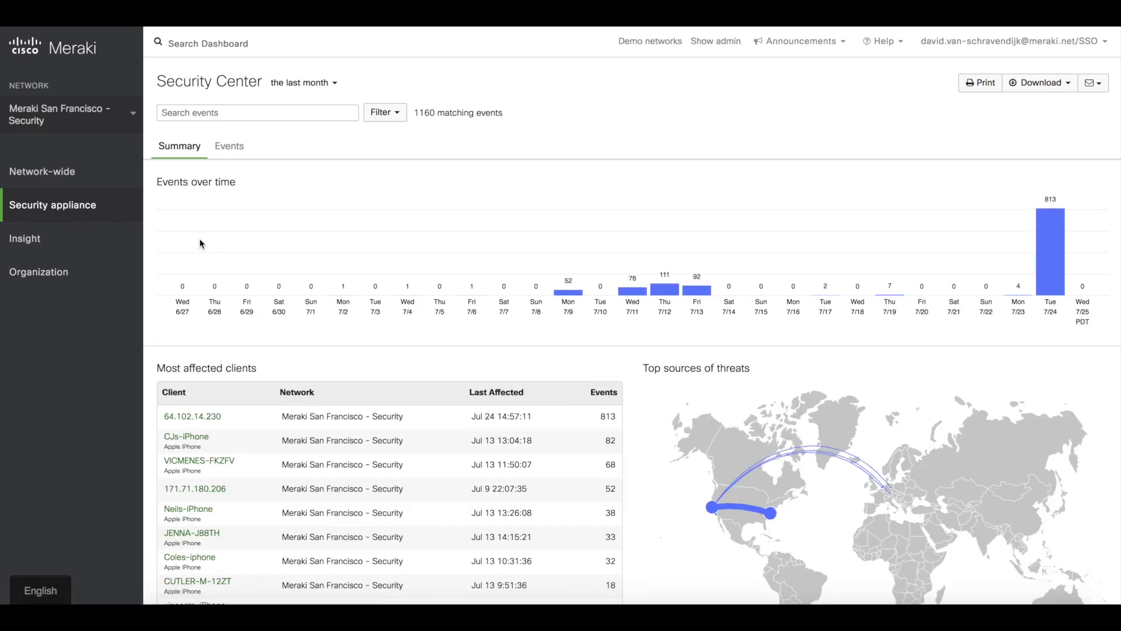
{"action": "mouse_move", "coordinate": [561, 280]}
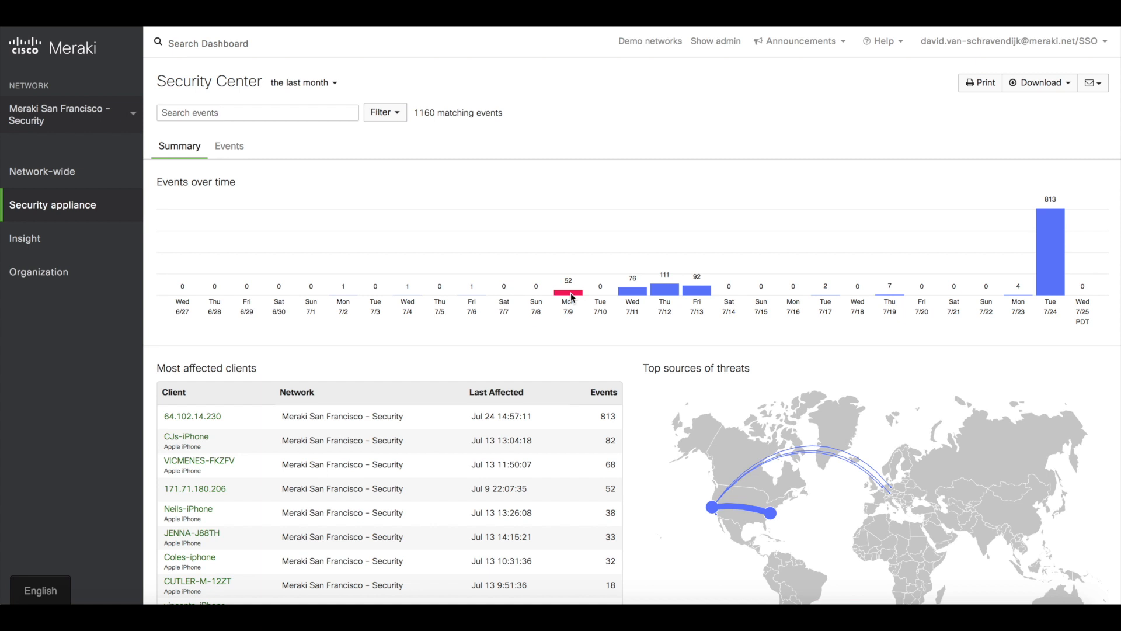
{"action": "mouse_move", "coordinate": [665, 292]}
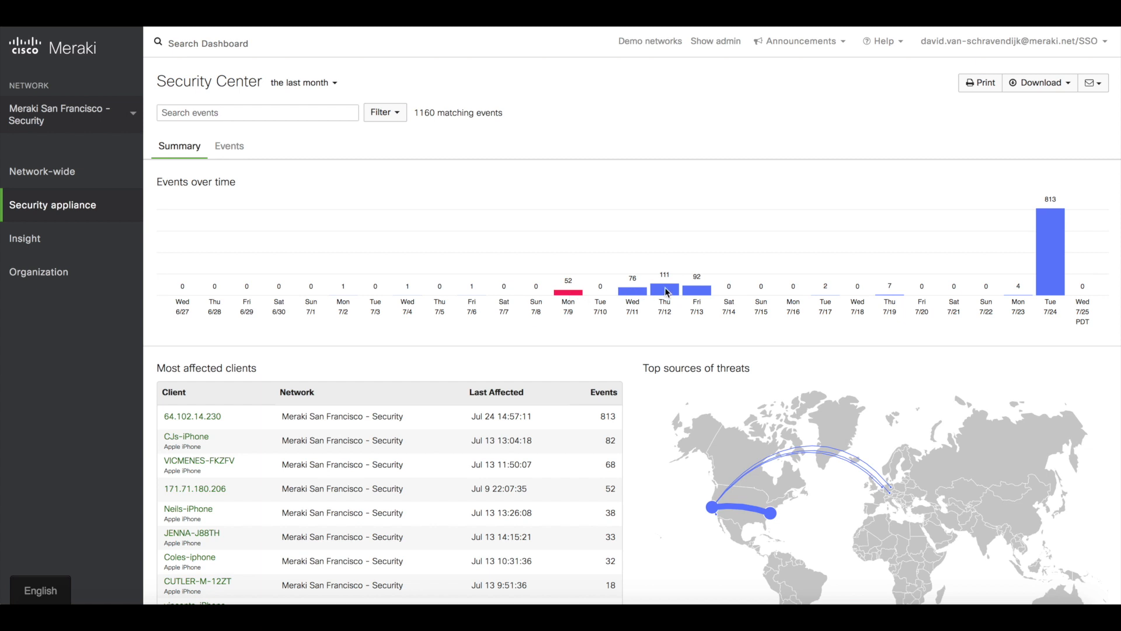
- Review most affected clients, top sources of threats and most prevalent threats
{"action": "scroll", "scroll_direction": "down", "scroll_amount": 3}
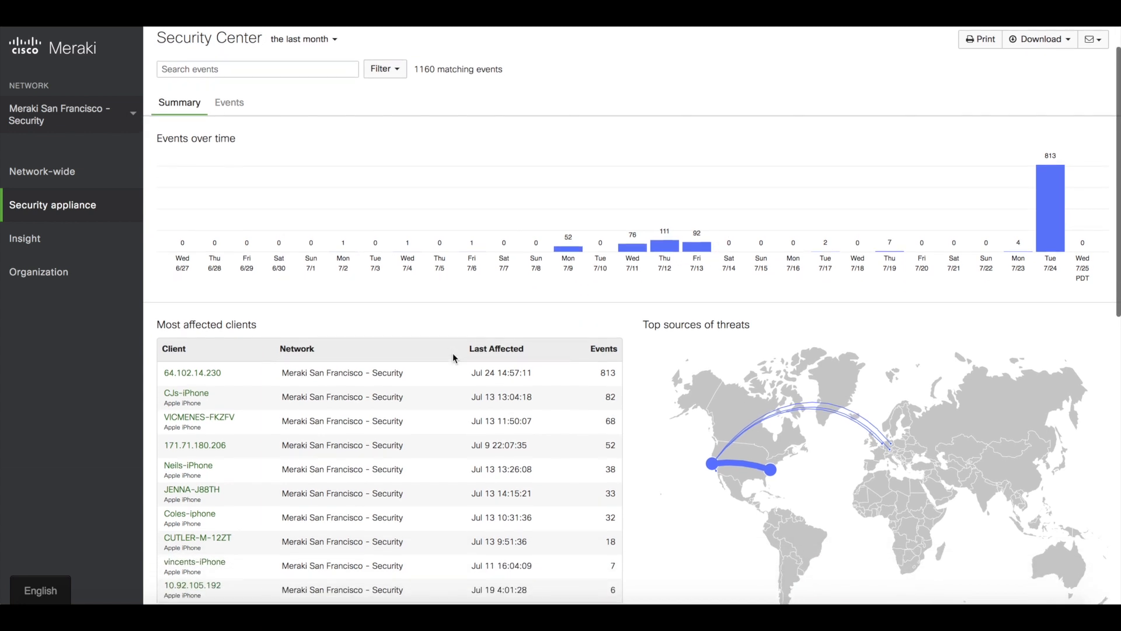
{"action": "scroll", "scroll_direction": "down", "scroll_amount": 3}
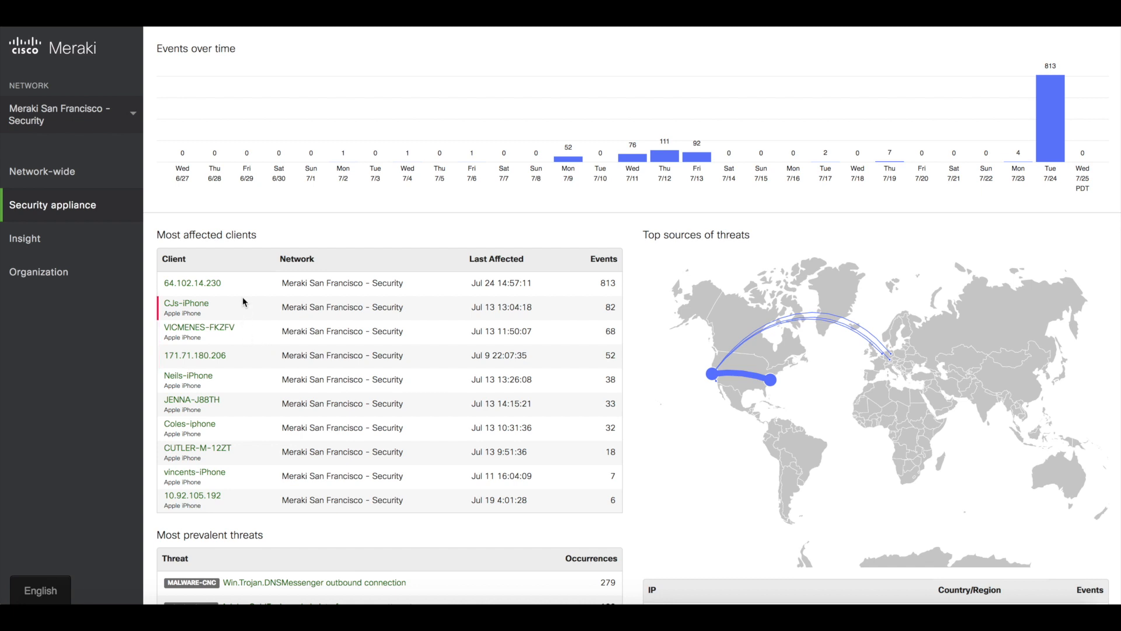
{"action": "mouse_move", "coordinate": [230, 307]}
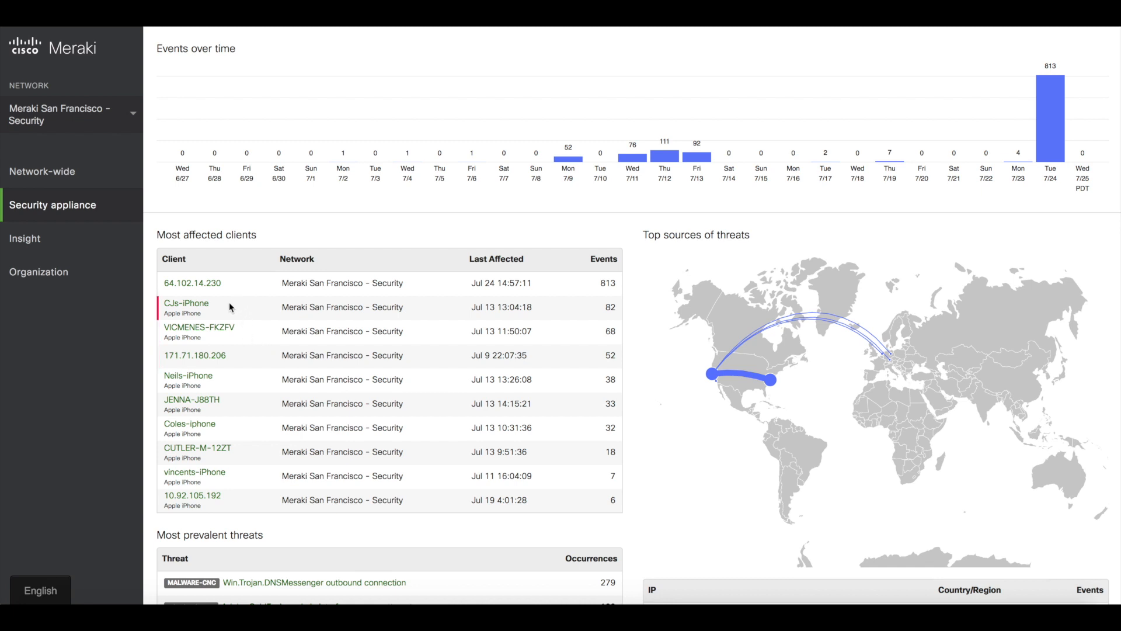
{"action": "scroll", "scroll_direction": "down", "scroll_amount": 3}
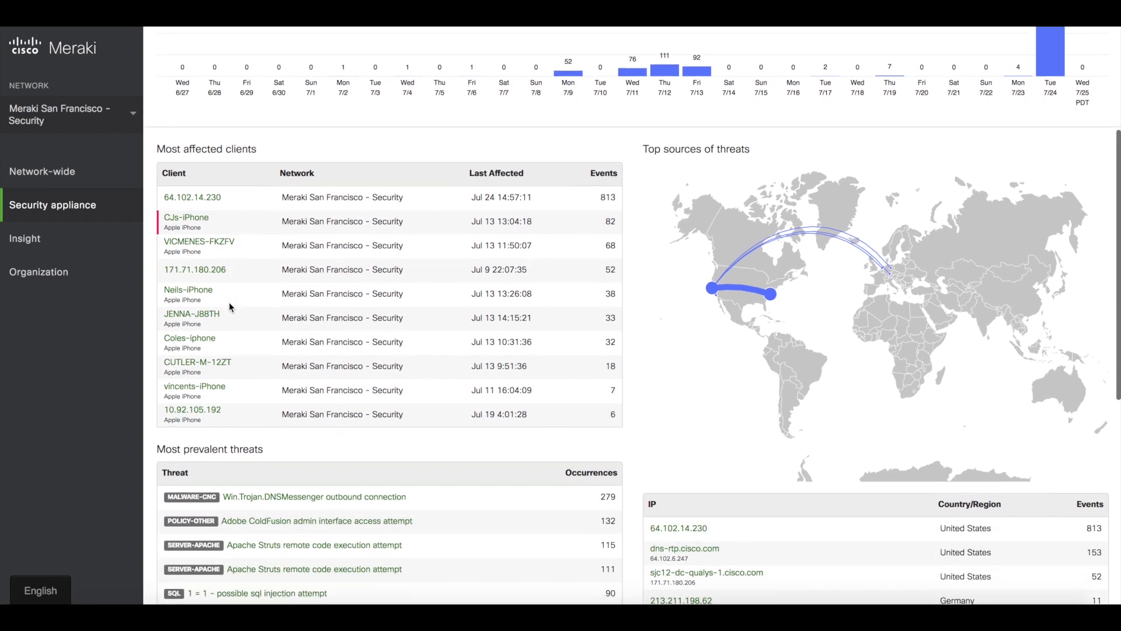
{"action": "scroll", "scroll_direction": "down", "scroll_amount": 3}
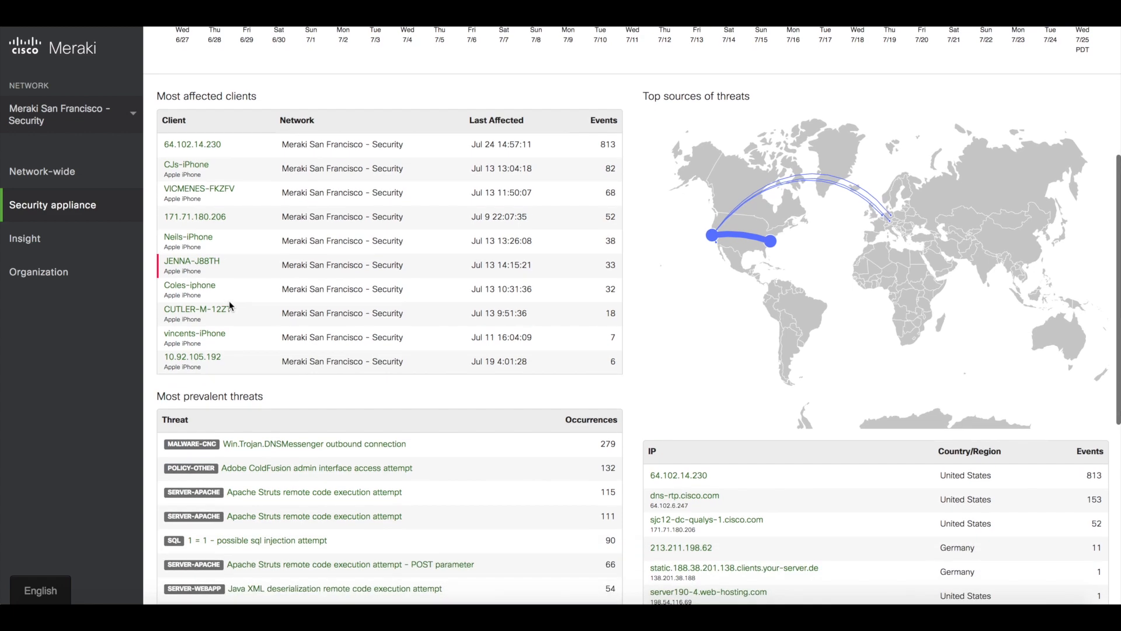
{"action": "scroll", "scroll_direction": "down", "scroll_amount": 3}
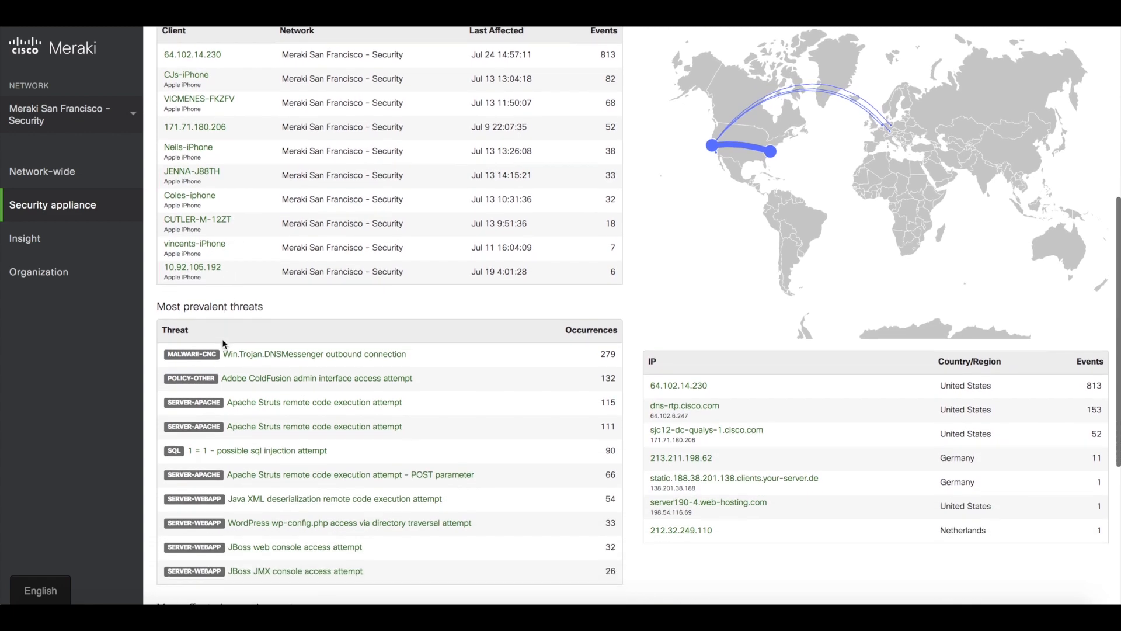
{"action": "scroll", "scroll_direction": "down", "scroll_amount": 3}
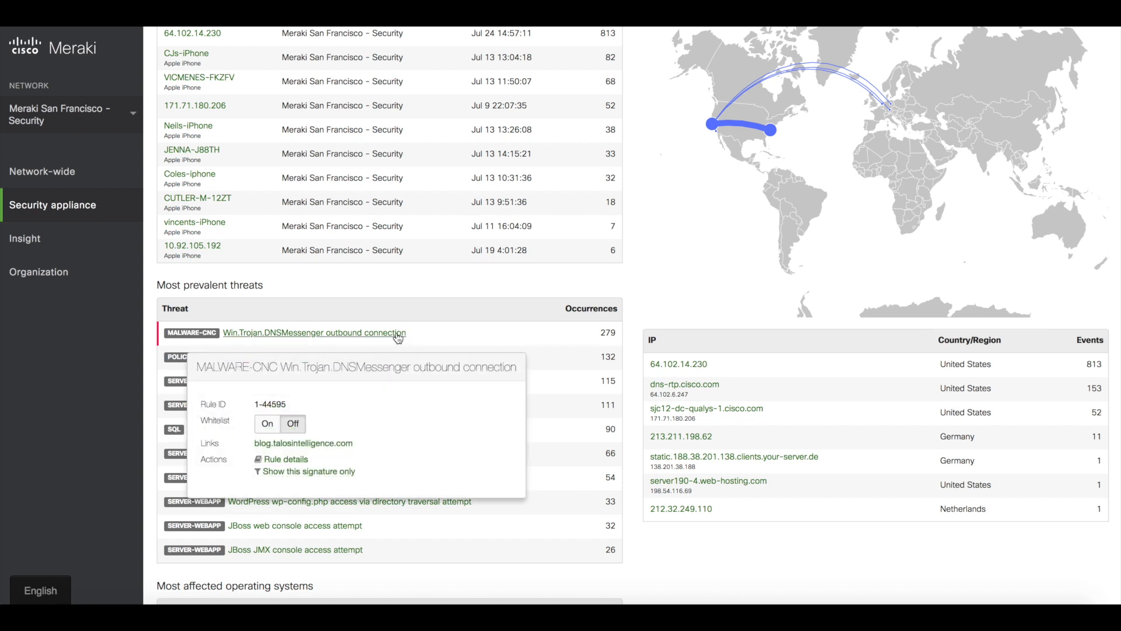
{"action": "mouse_move", "coordinate": [303, 443]}
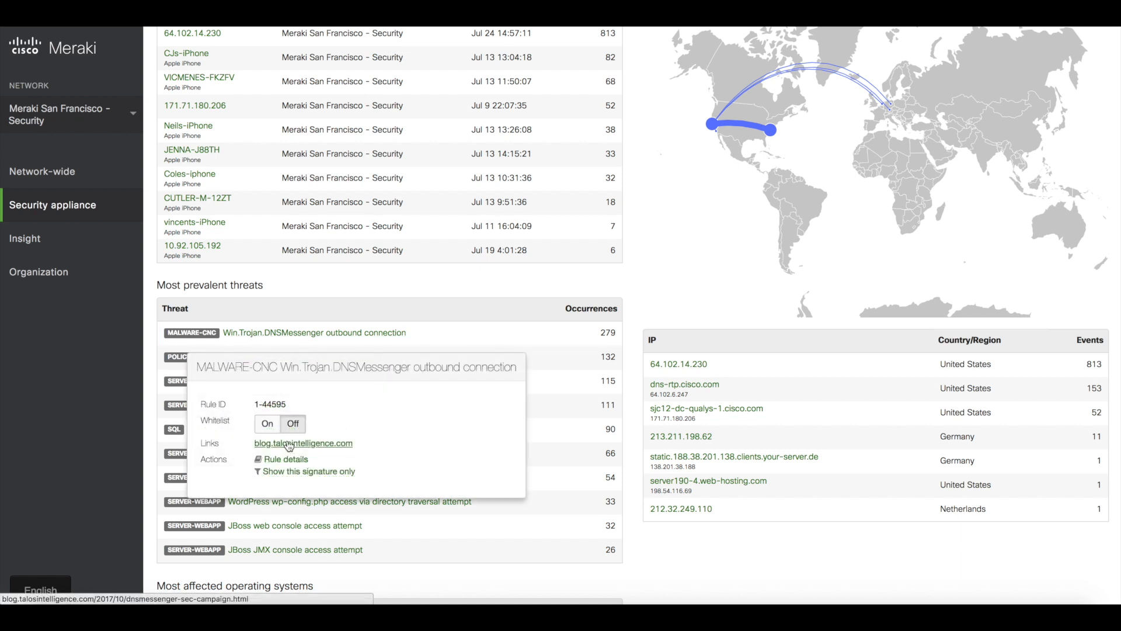
{"action": "left_click", "coordinate": [303, 443]}
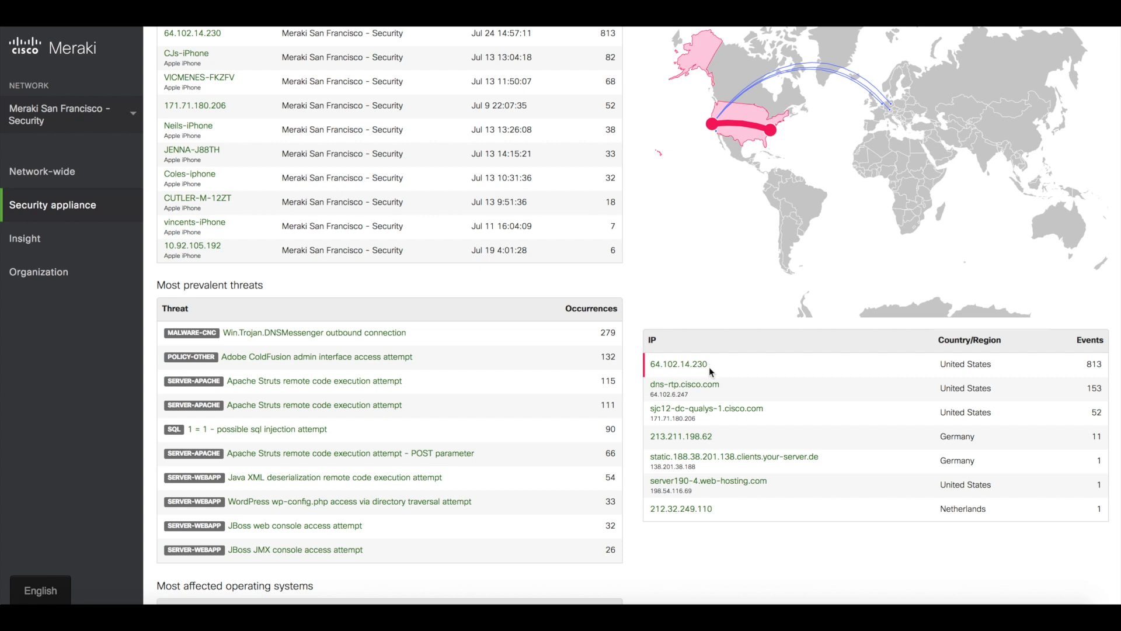
{"action": "mouse_move", "coordinate": [707, 383]}
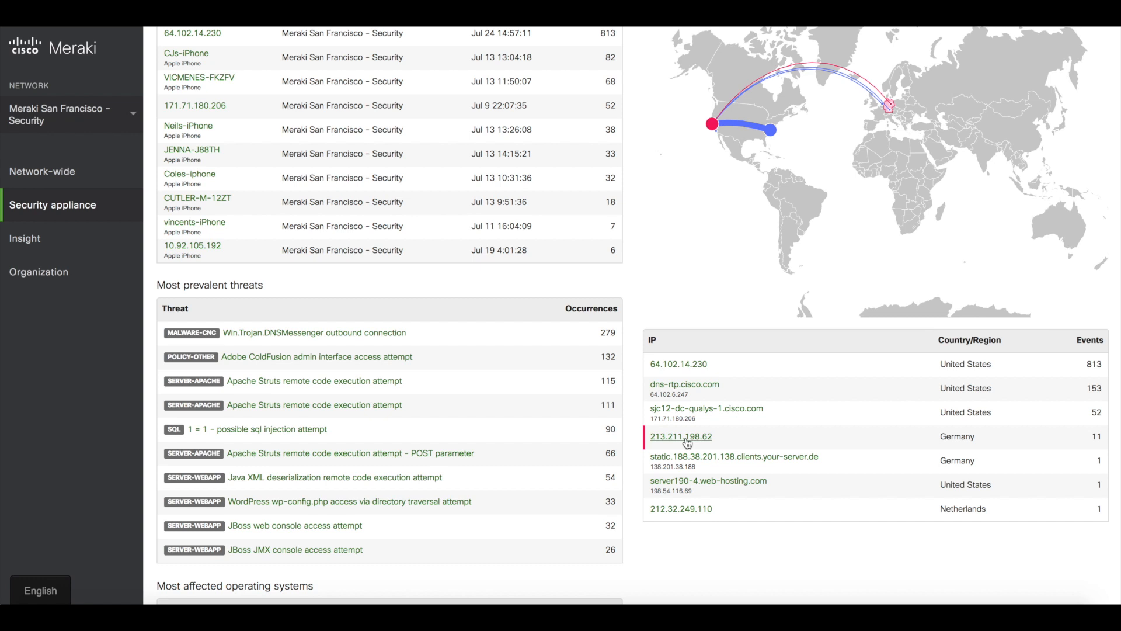
{"action": "scroll", "scroll_direction": "down", "scroll_amount": 3}
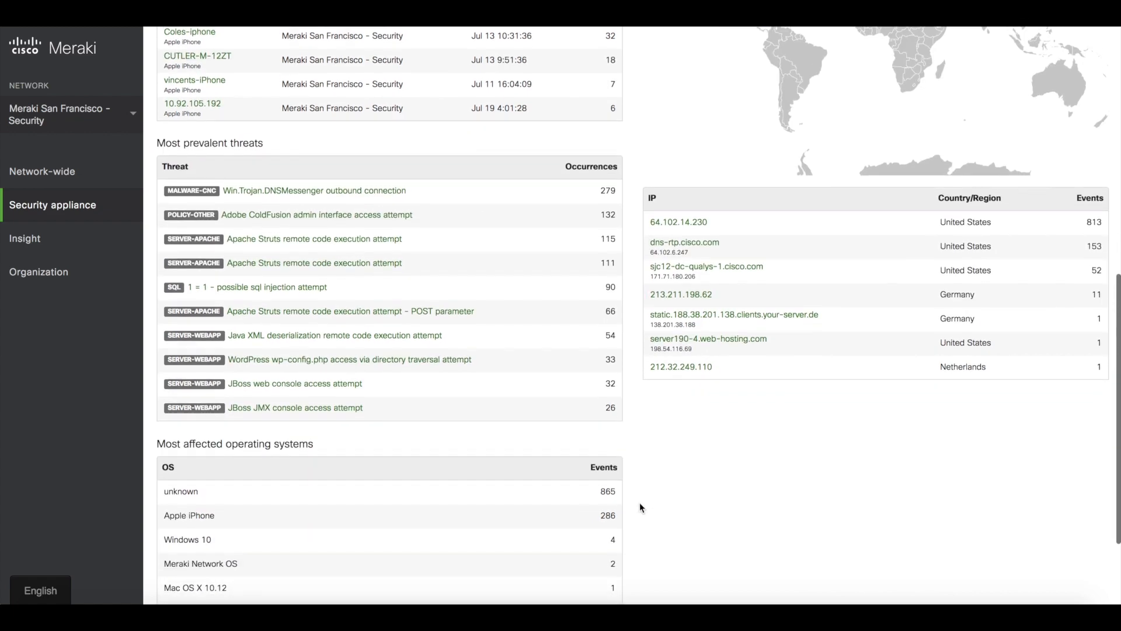
{"action": "scroll", "scroll_direction": "up", "scroll_amount": 3}
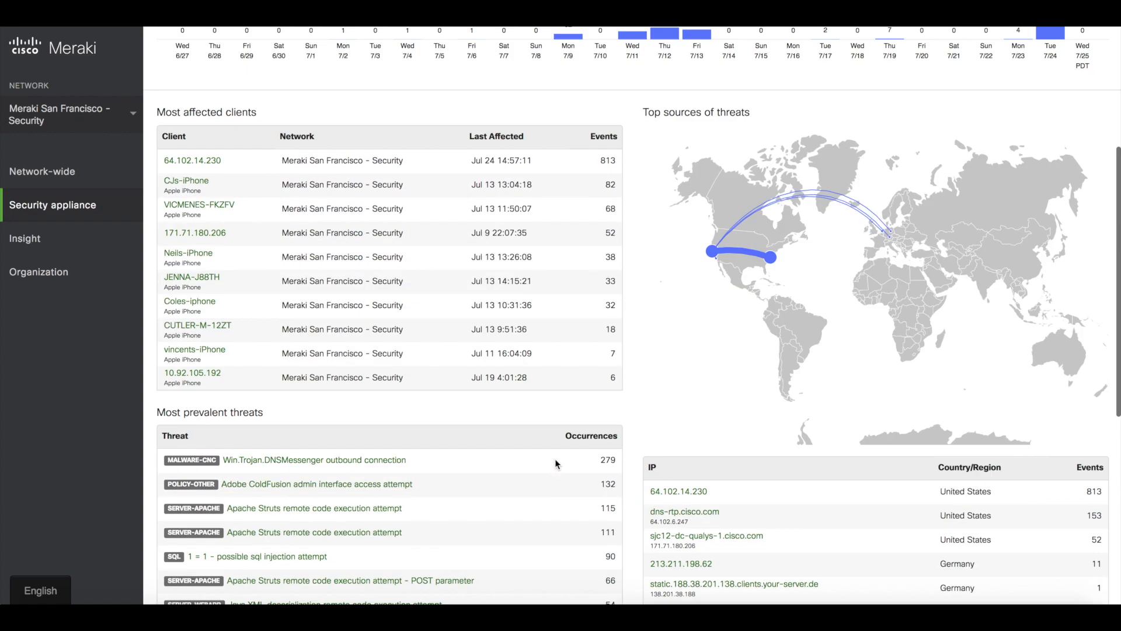
{"action": "scroll", "scroll_direction": "up", "scroll_amount": 3}
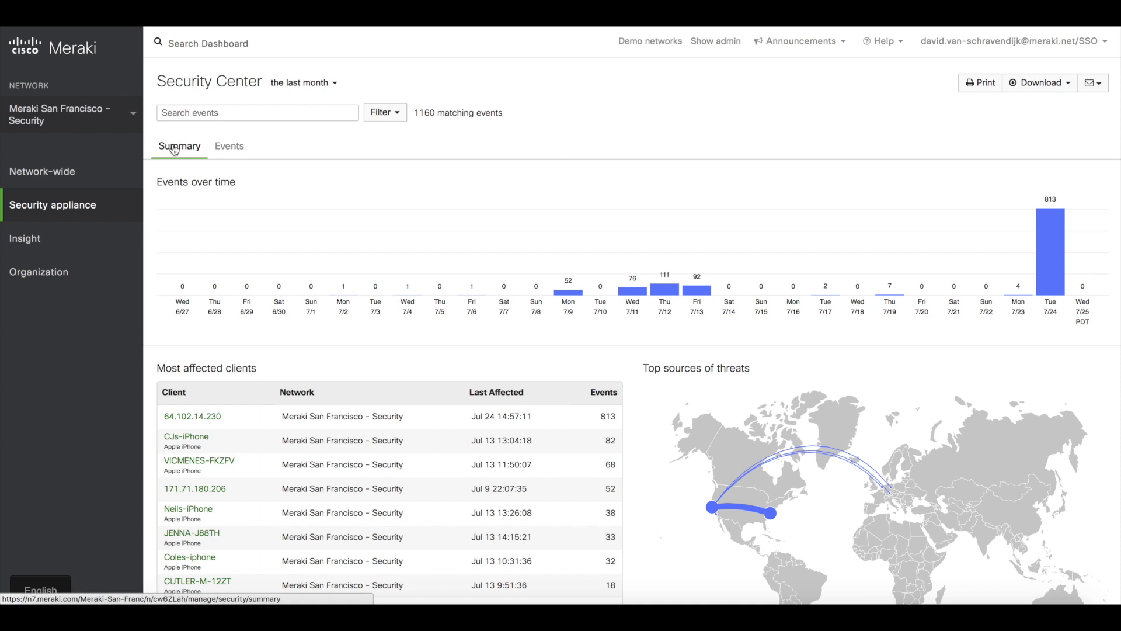
{"action": "mouse_move", "coordinate": [229, 146]}
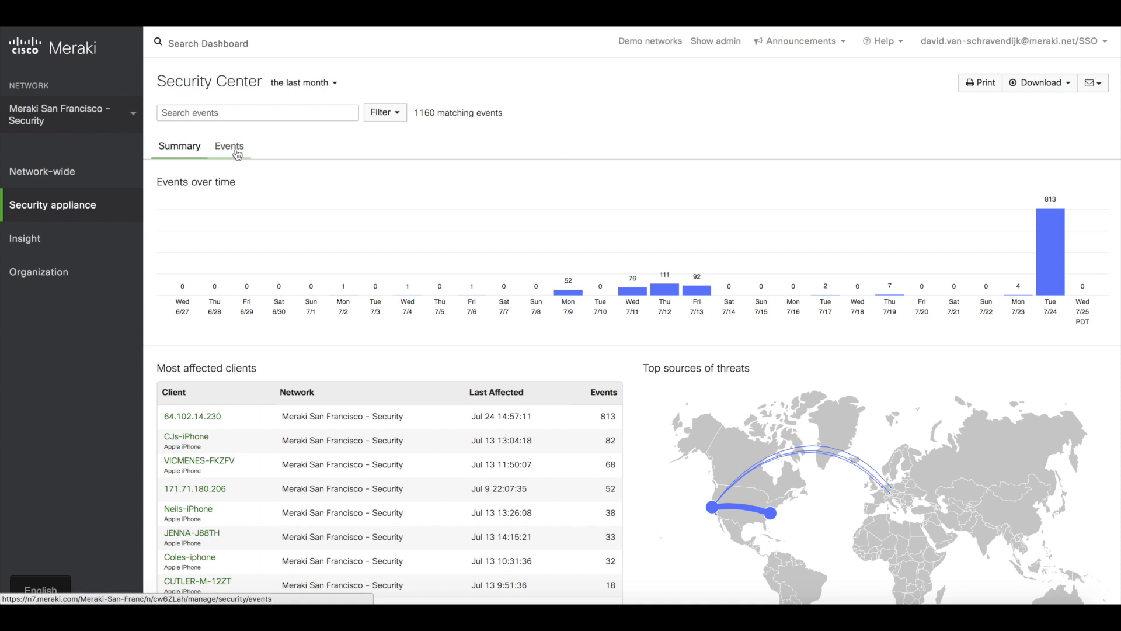
- Show the Events list and view details of an Apache Struts remote code execution attempt
{"action": "left_click", "coordinate": [229, 146]}
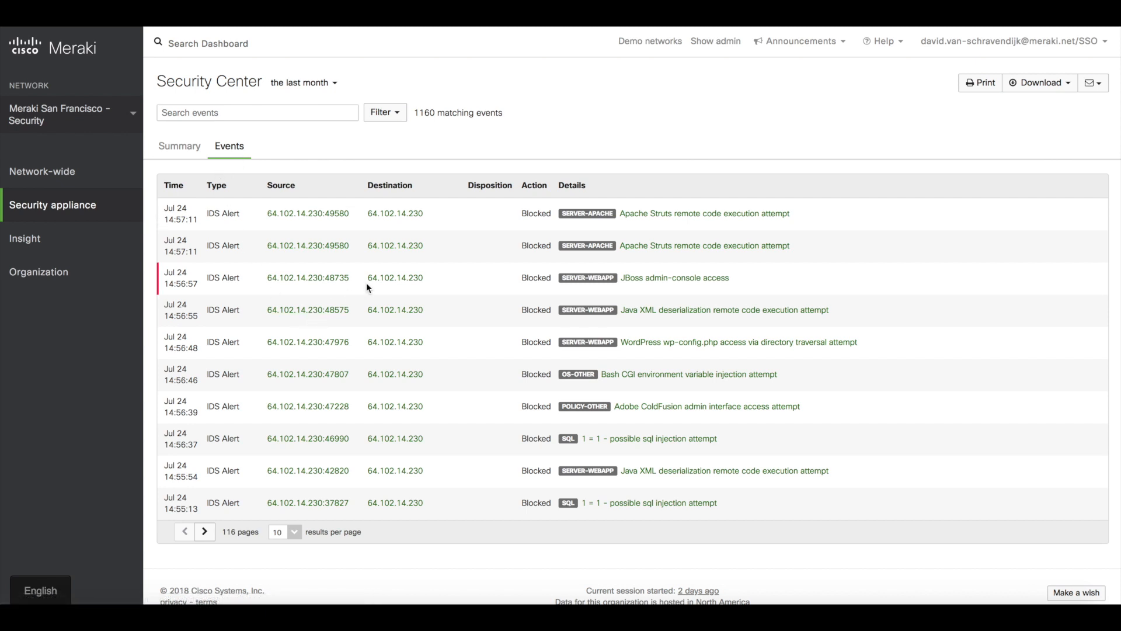
{"action": "mouse_move", "coordinate": [527, 336]}
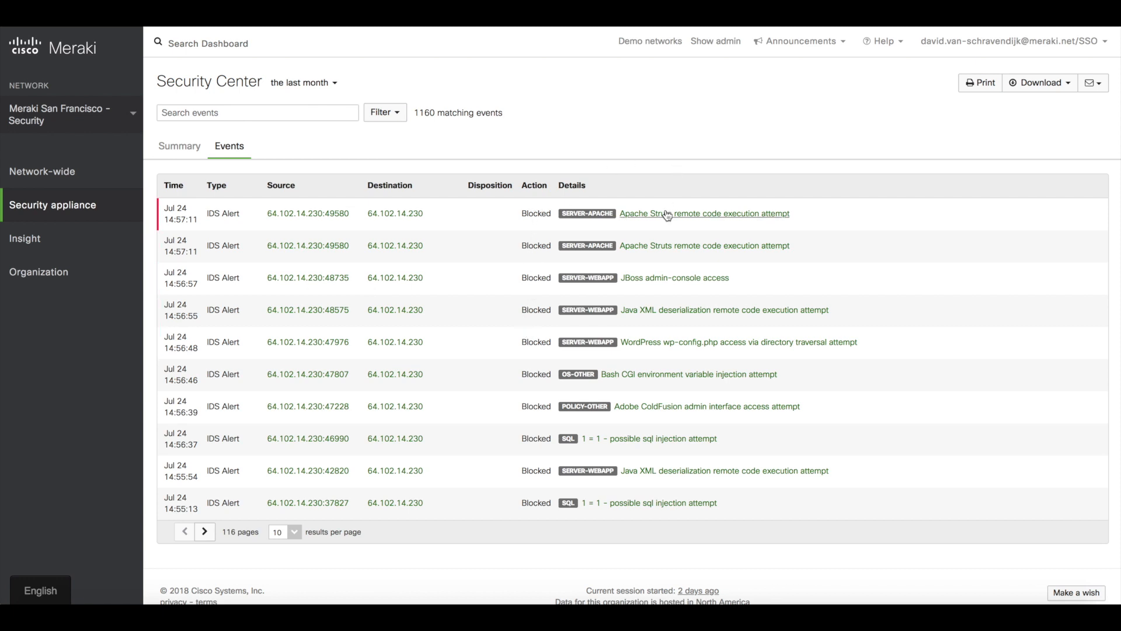
{"action": "left_click", "coordinate": [704, 213]}
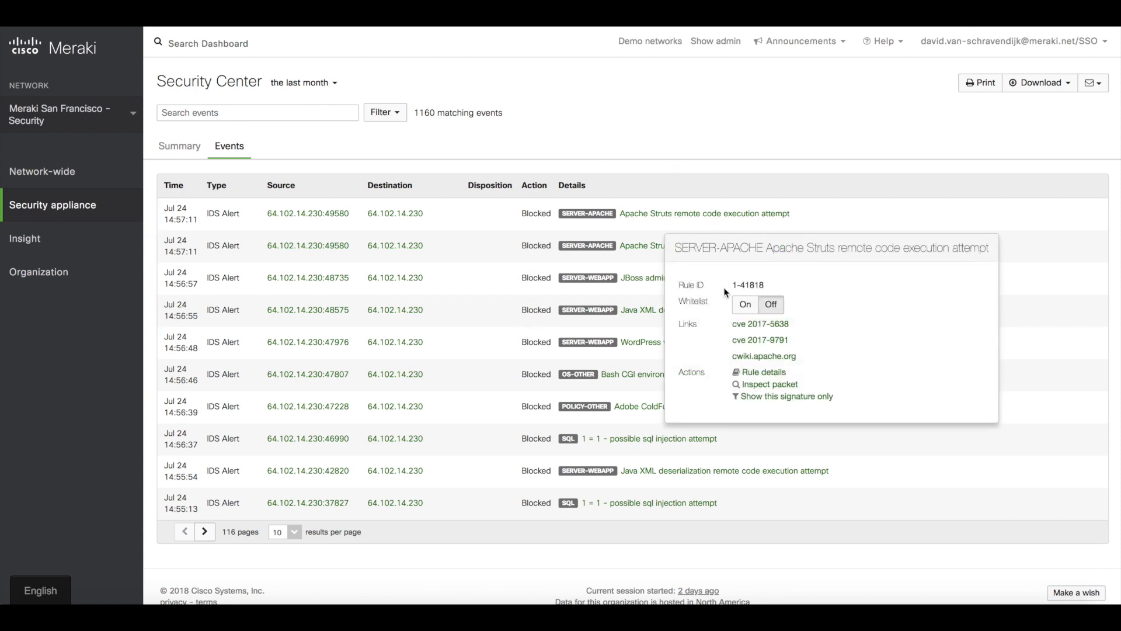
{"action": "left_click", "coordinate": [745, 305]}
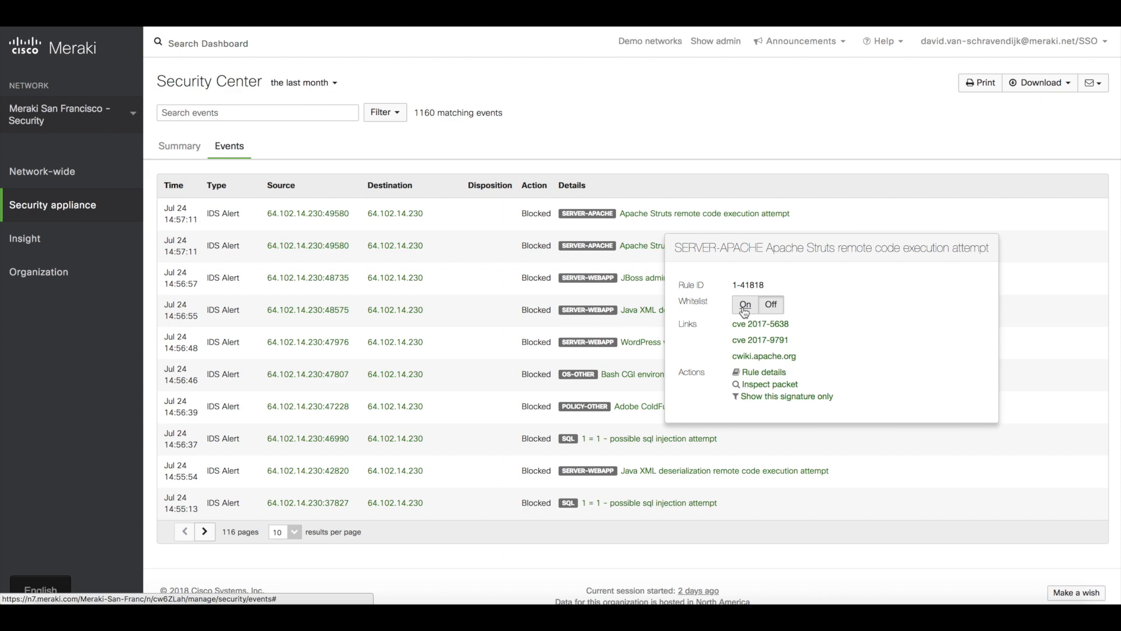
{"action": "mouse_move", "coordinate": [742, 395]}
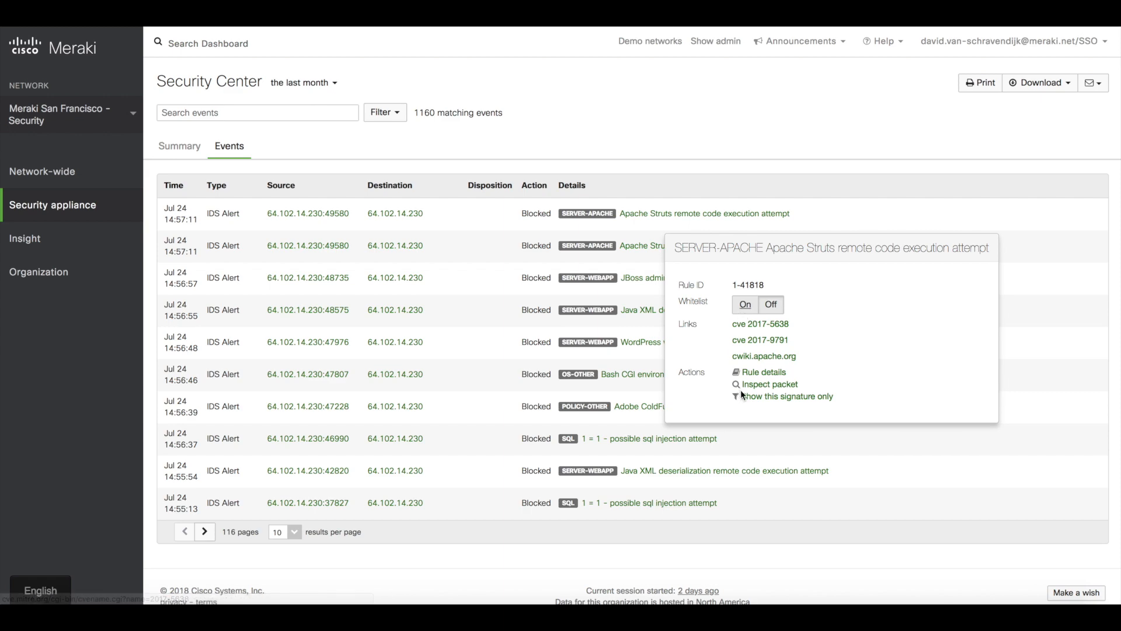
- Inspect the captured packet for the Apache Struts event, then close the inspection view
{"action": "left_click", "coordinate": [768, 384]}
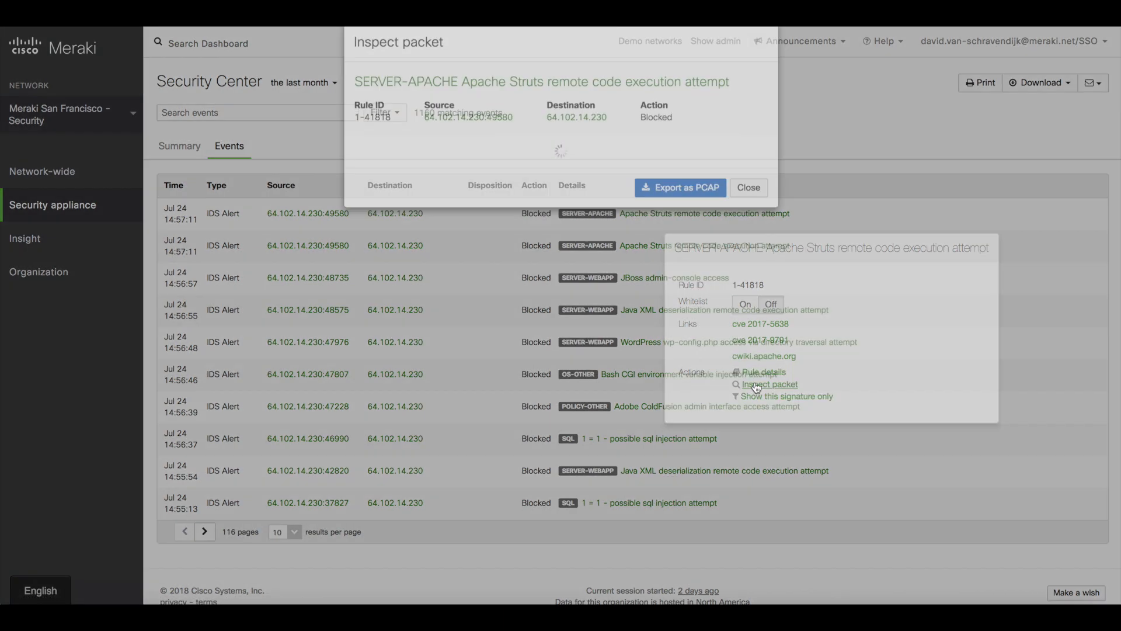
{"action": "left_click", "coordinate": [771, 384]}
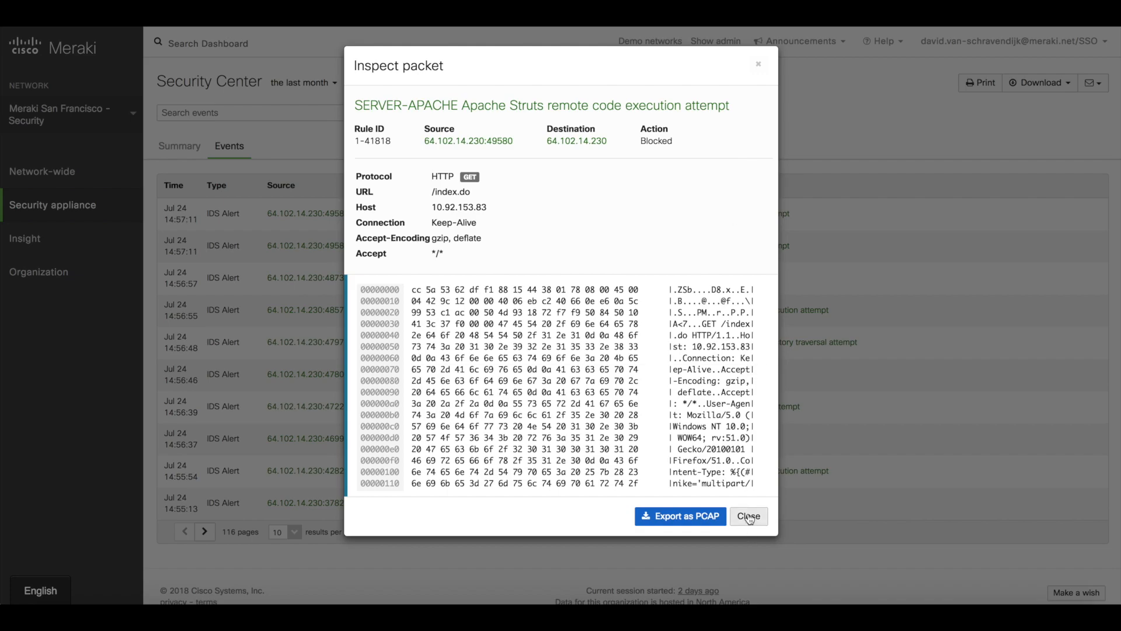
{"action": "left_click", "coordinate": [748, 516]}
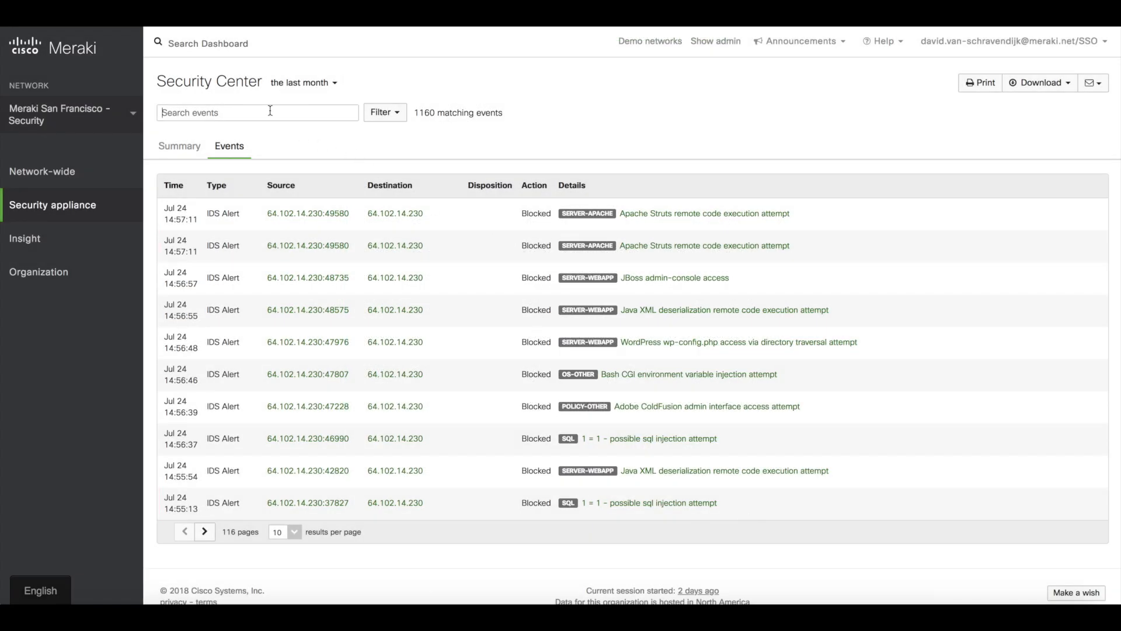
- Filter events to snort_rule:1-41818, leaving 19 blocked Apache Struts attempts
{"action": "type", "text": "1-418"}
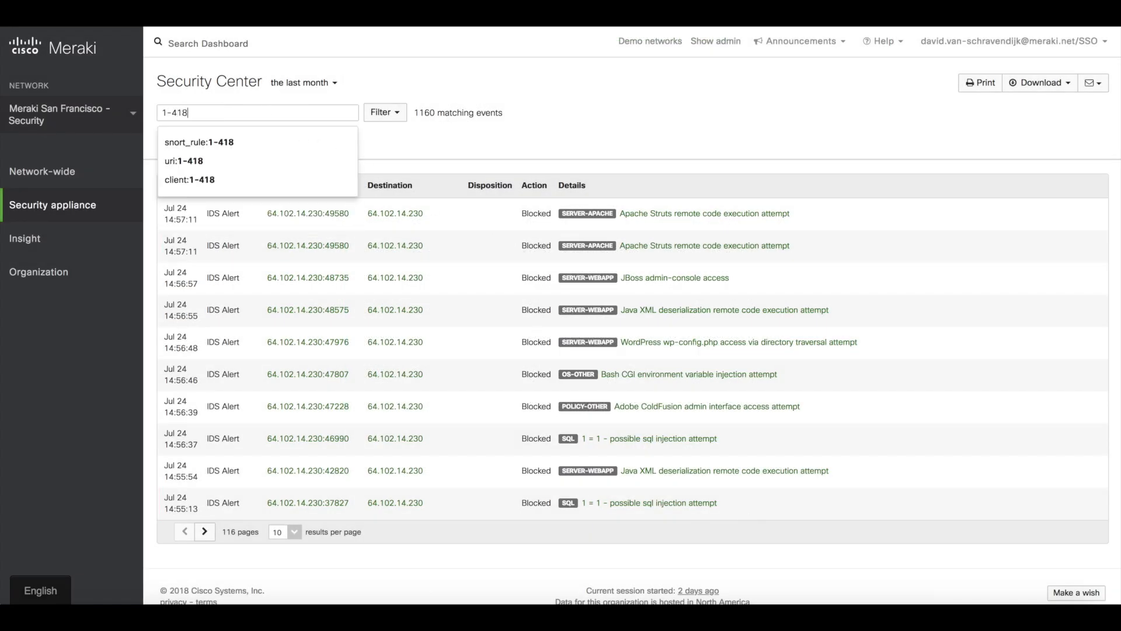
{"action": "type", "text": "18"}
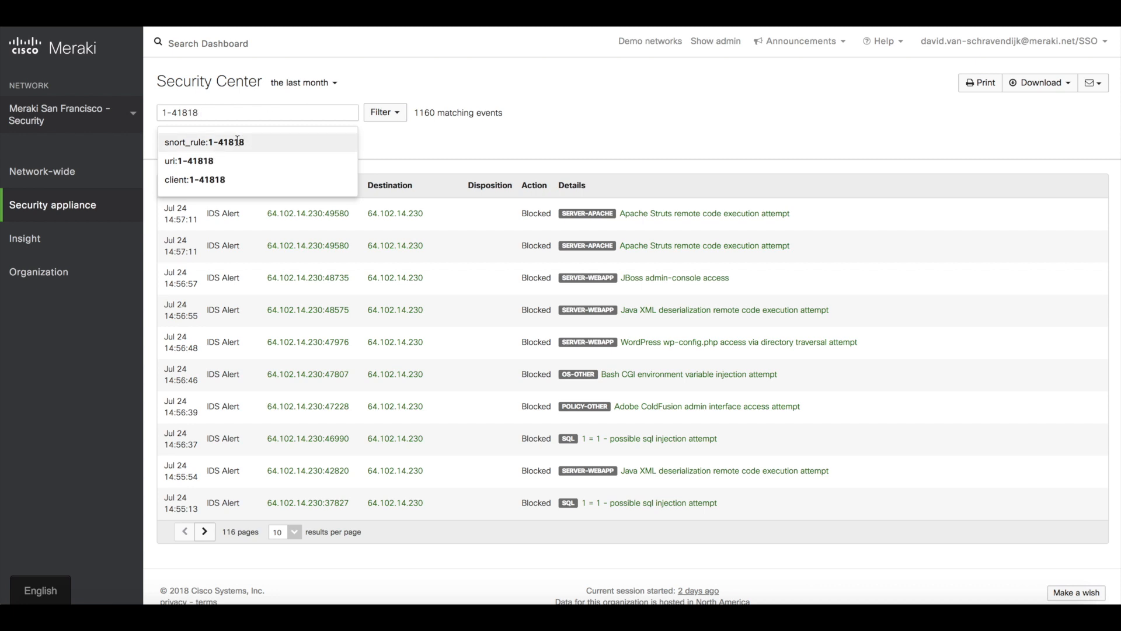
{"action": "left_click", "coordinate": [204, 141]}
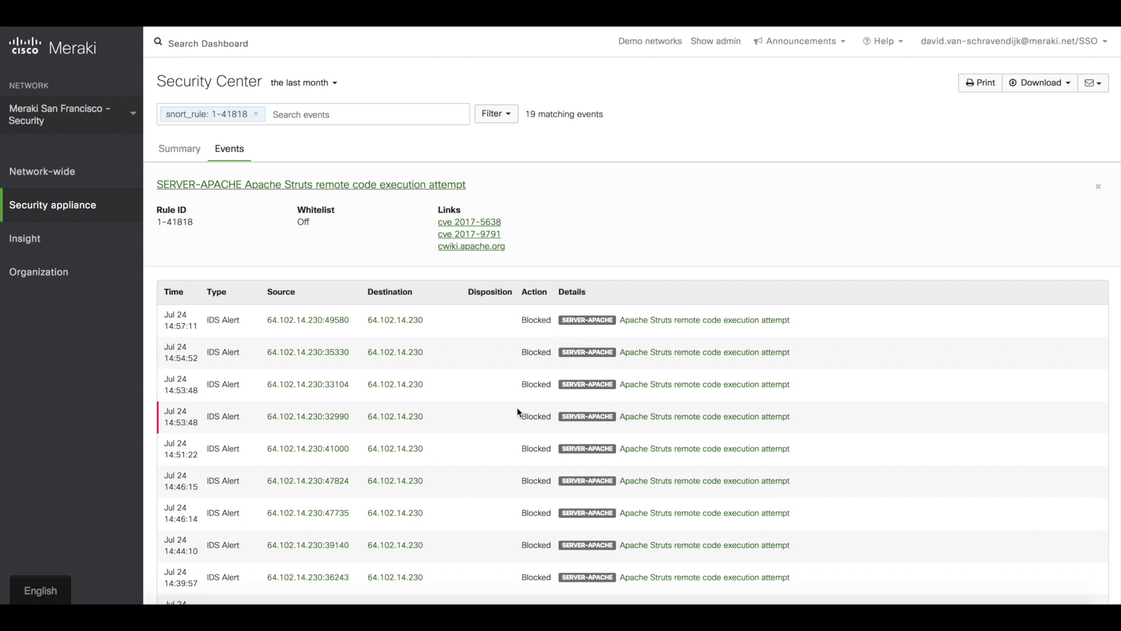
{"action": "mouse_move", "coordinate": [631, 154]}
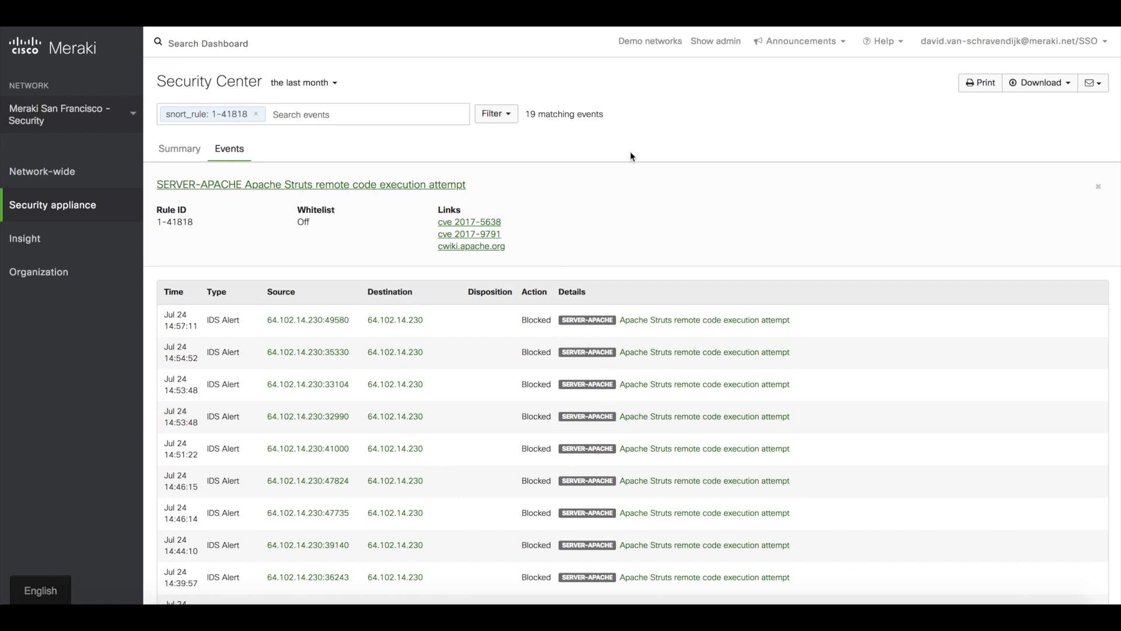